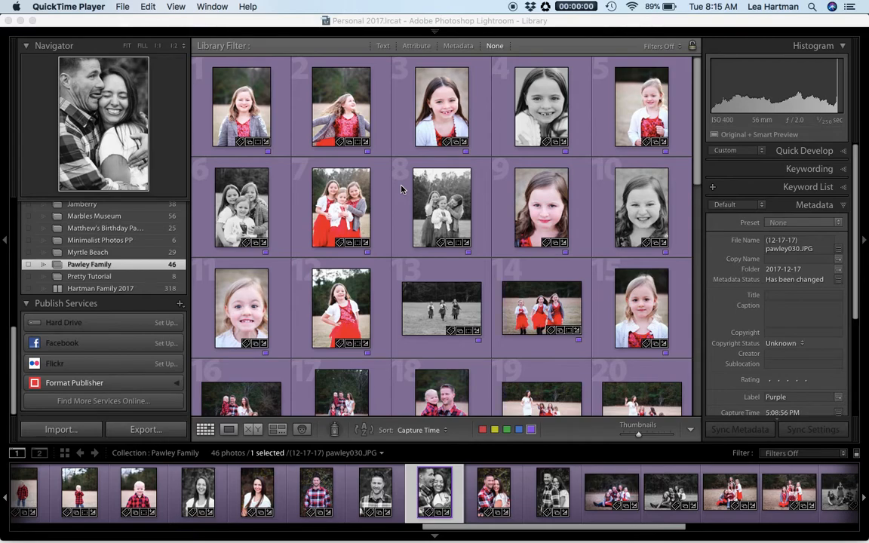
mouse_move(589, 186)
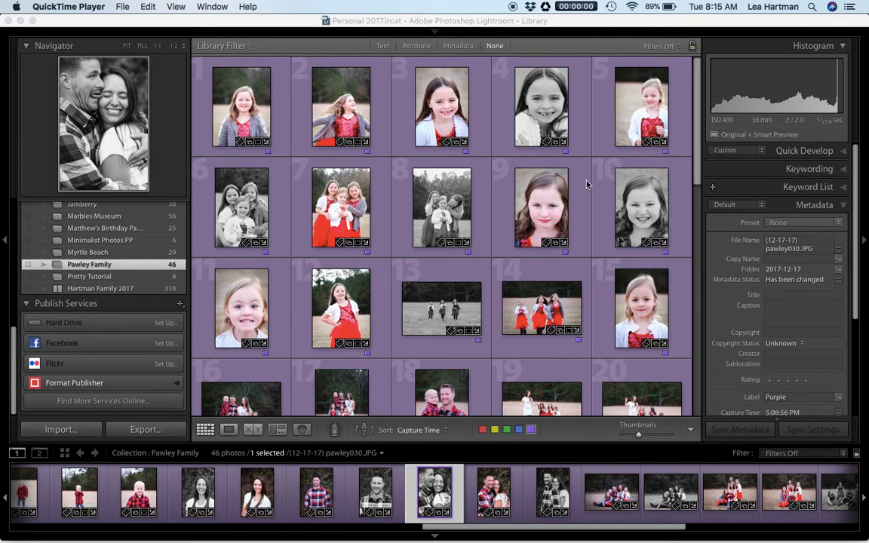
mouse_move(585, 30)
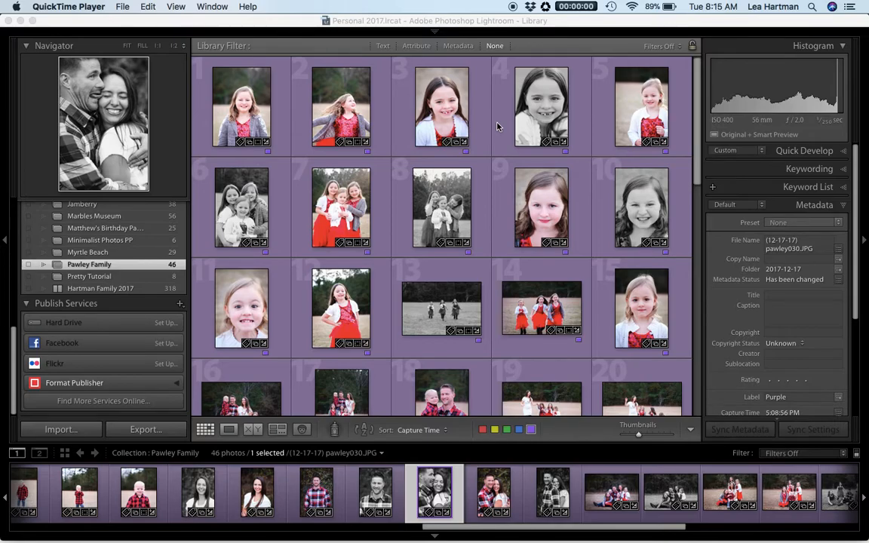
- Start a book of the Pawley Family photos in the Book module
scroll(down, 3)
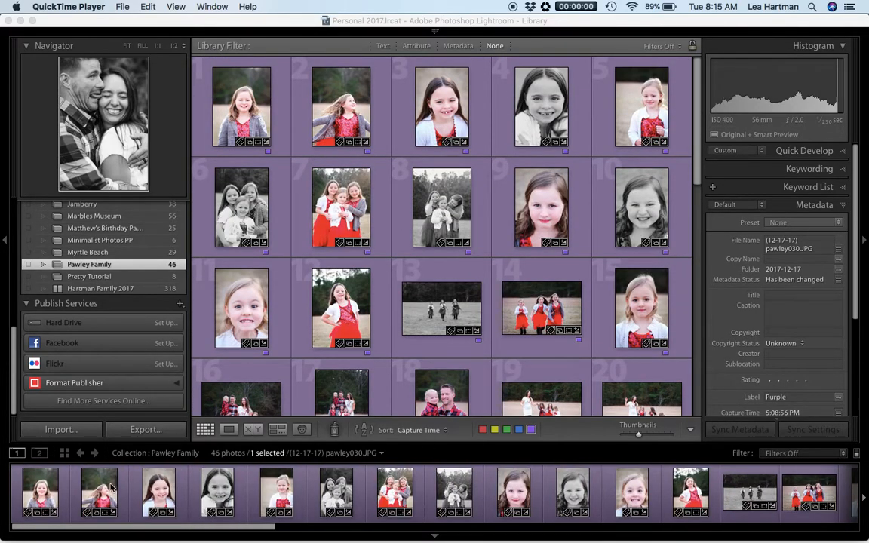
click(242, 105)
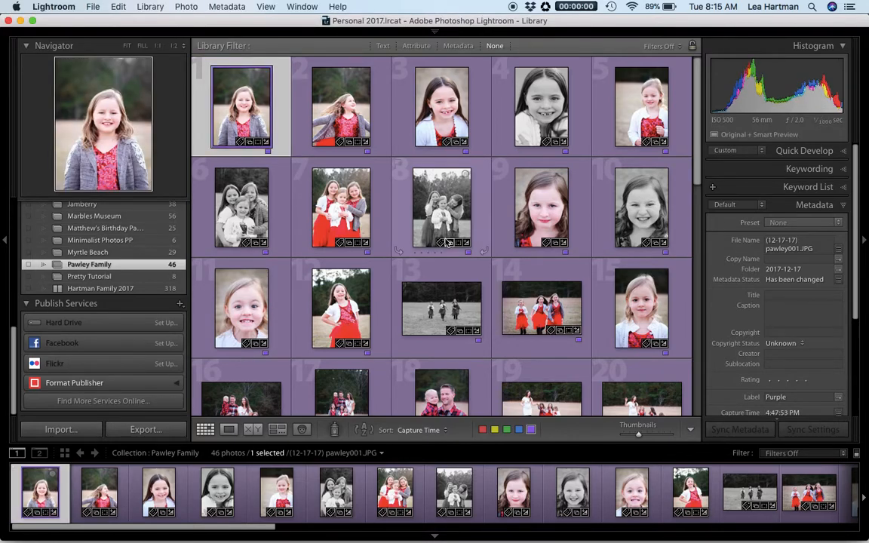
mouse_move(510, 178)
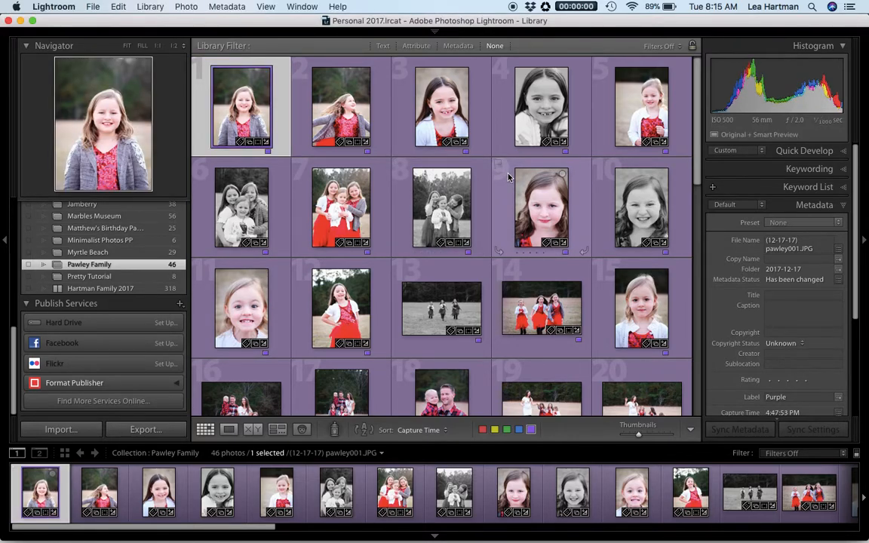
mouse_move(341, 208)
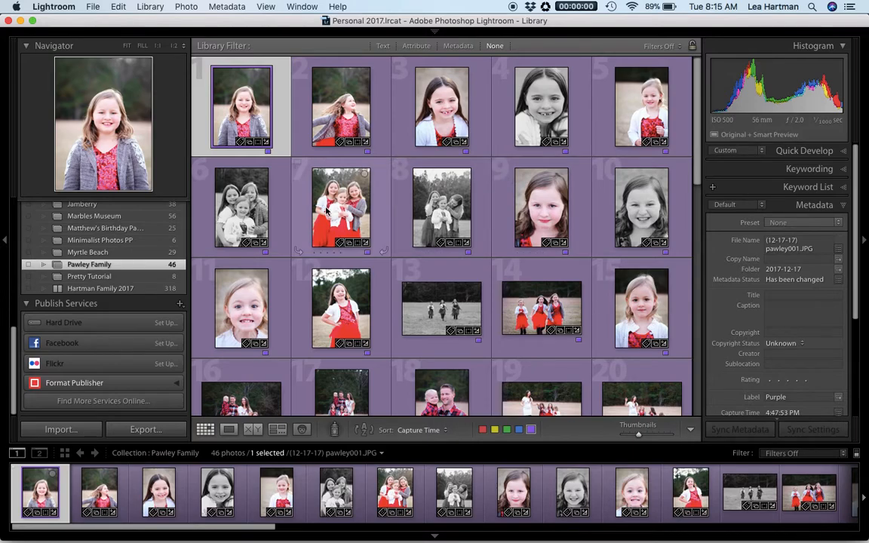
mouse_move(374, 199)
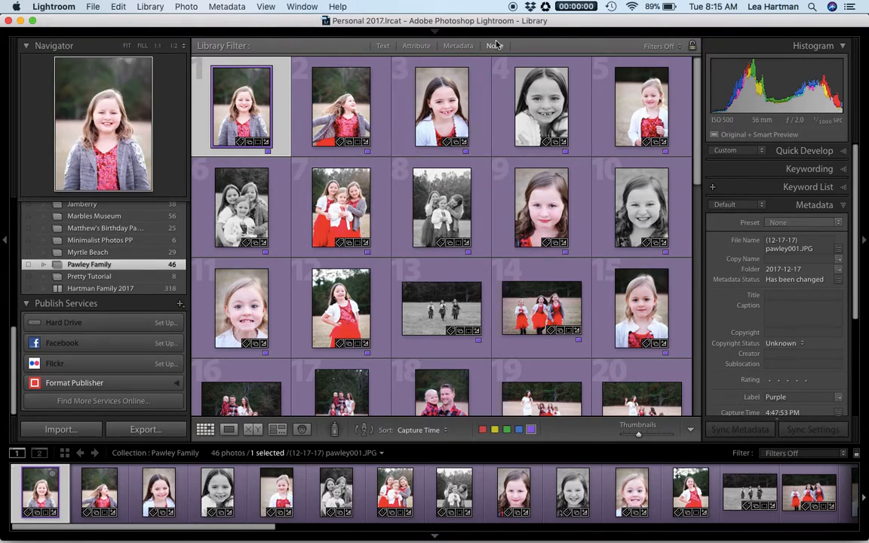
click(680, 49)
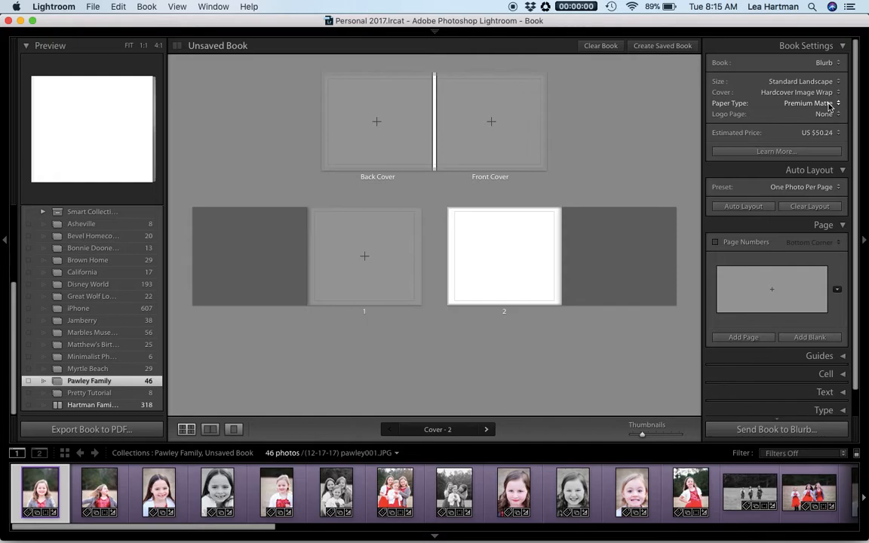
mouse_move(803, 121)
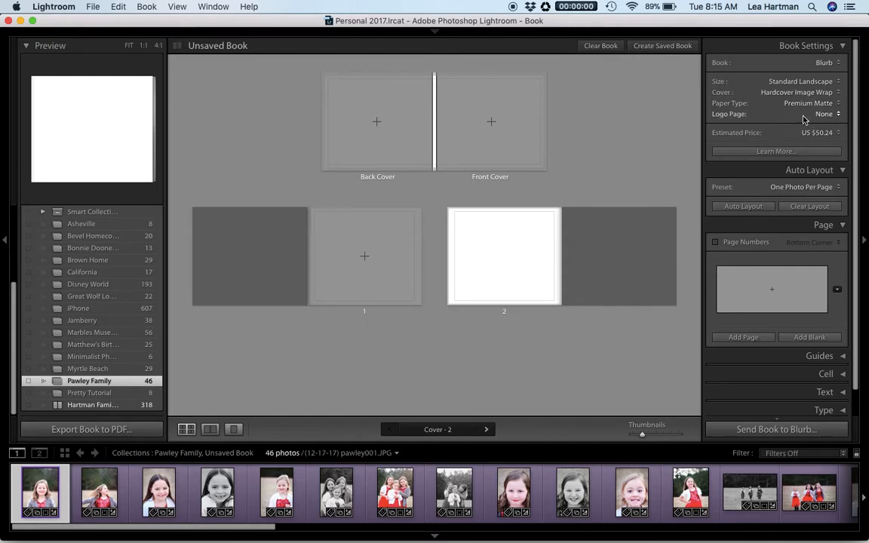
mouse_move(776, 63)
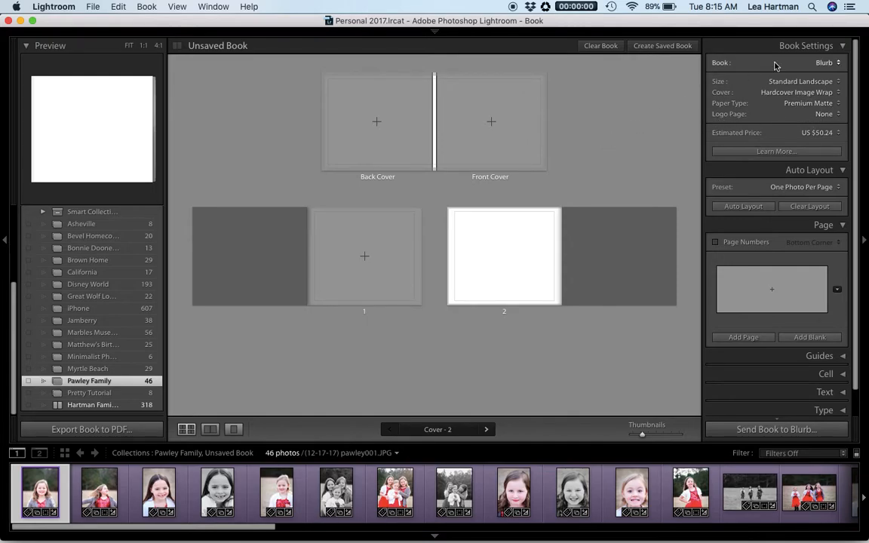
- Set the book output to JPEG, then back to Blurb, keeping Standard Landscape and Hardcover Image Wrap
click(827, 63)
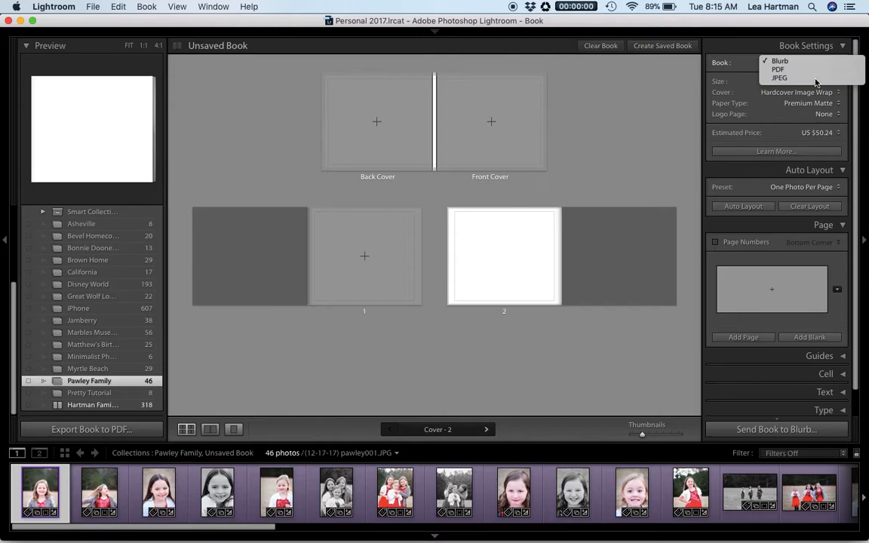
click(778, 78)
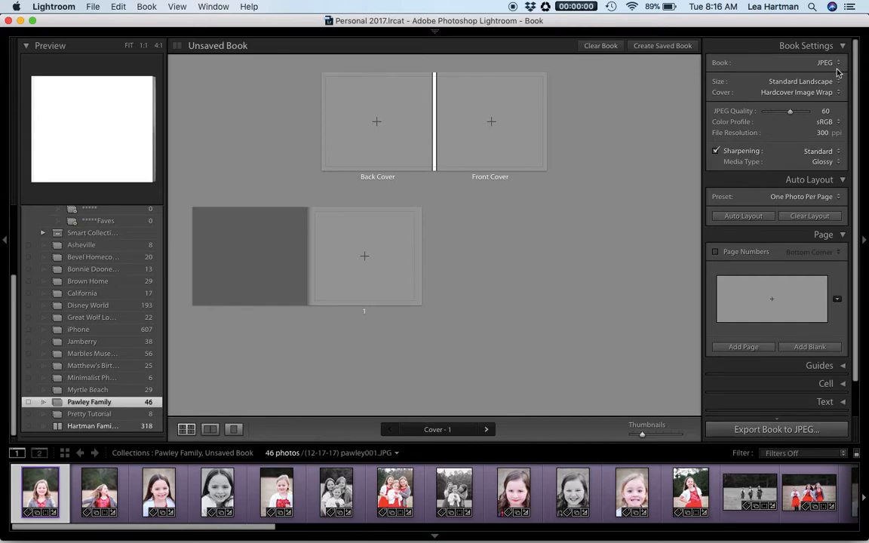
click(824, 61)
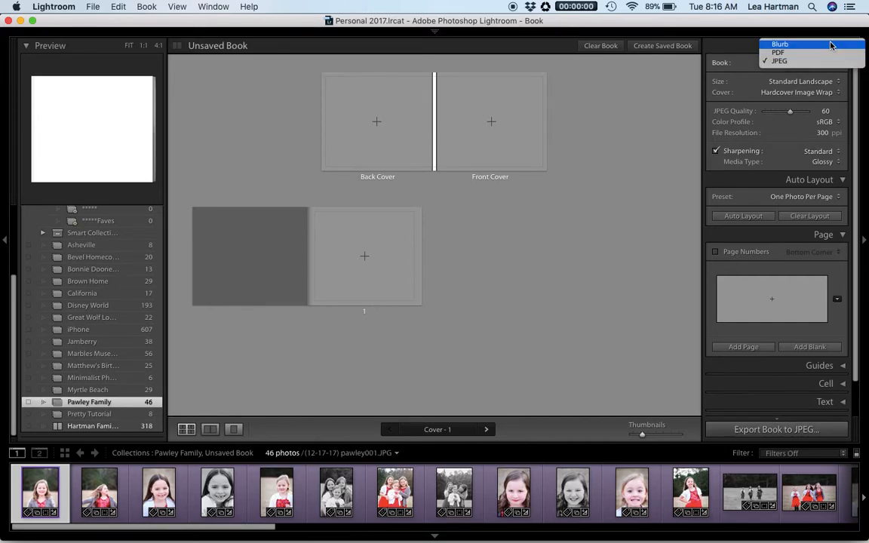
click(780, 42)
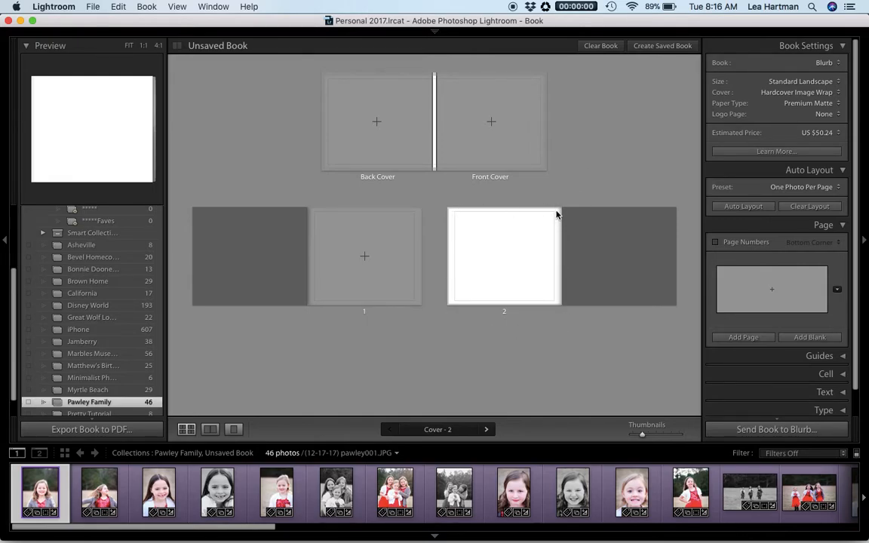
mouse_move(579, 323)
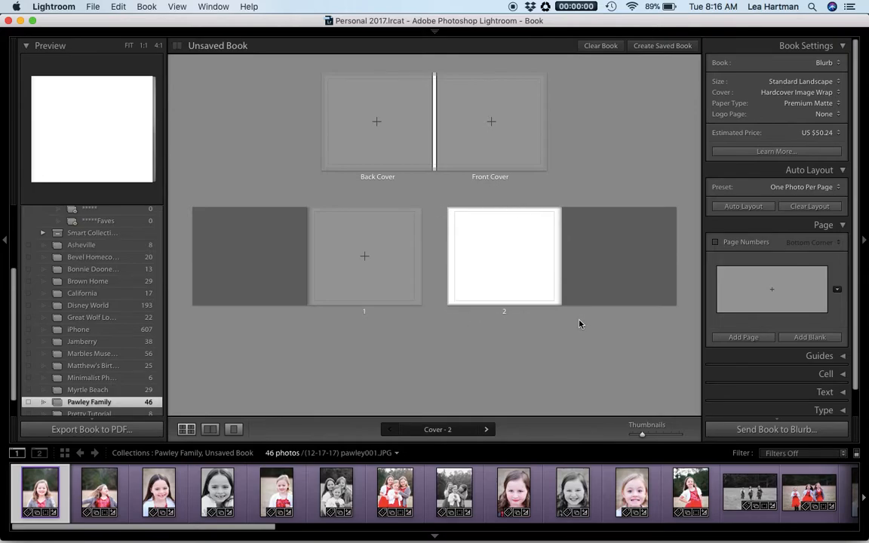
mouse_move(415, 82)
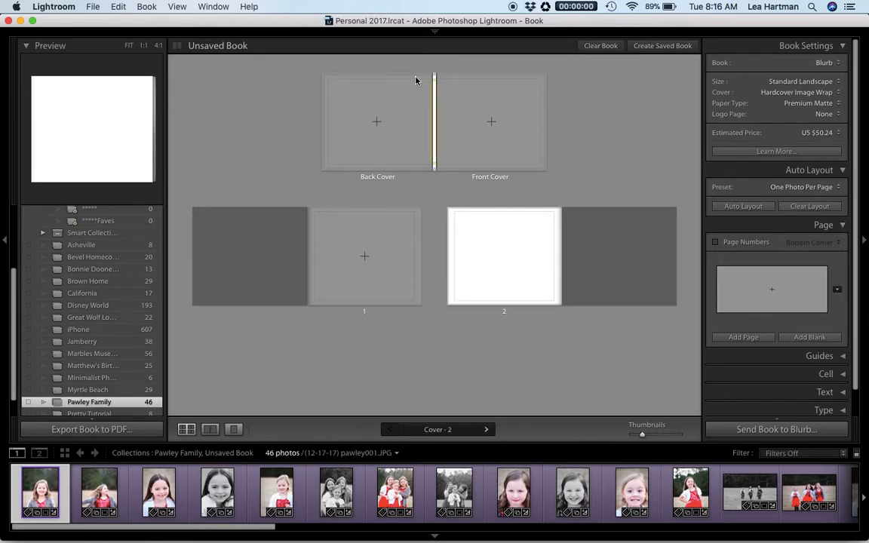
mouse_move(661, 101)
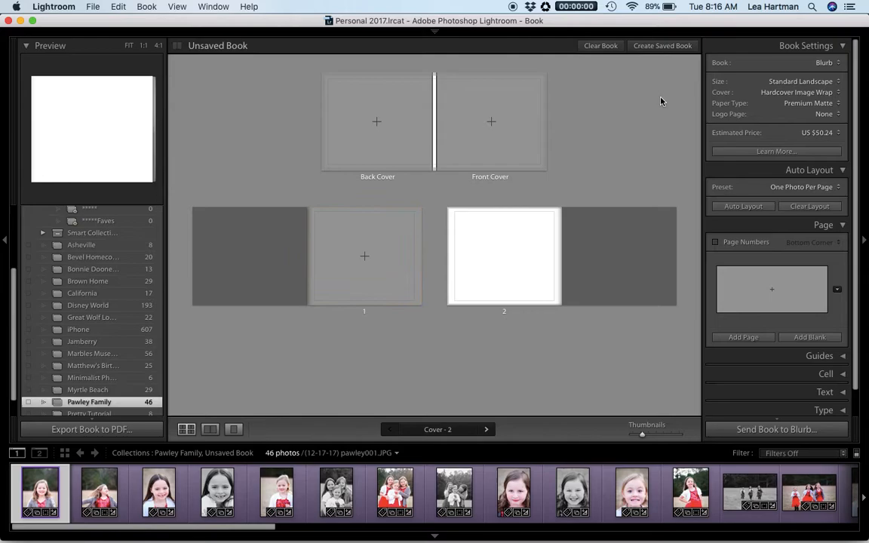
mouse_move(652, 114)
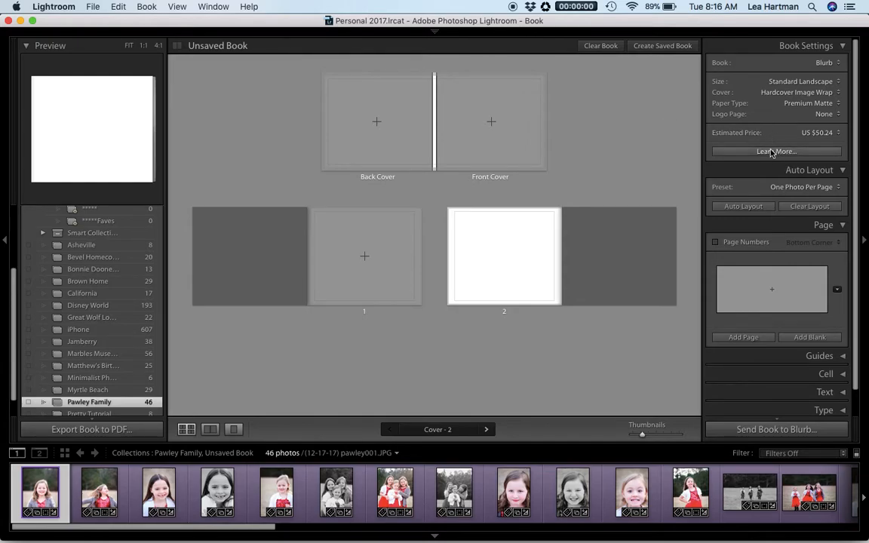
mouse_move(800, 169)
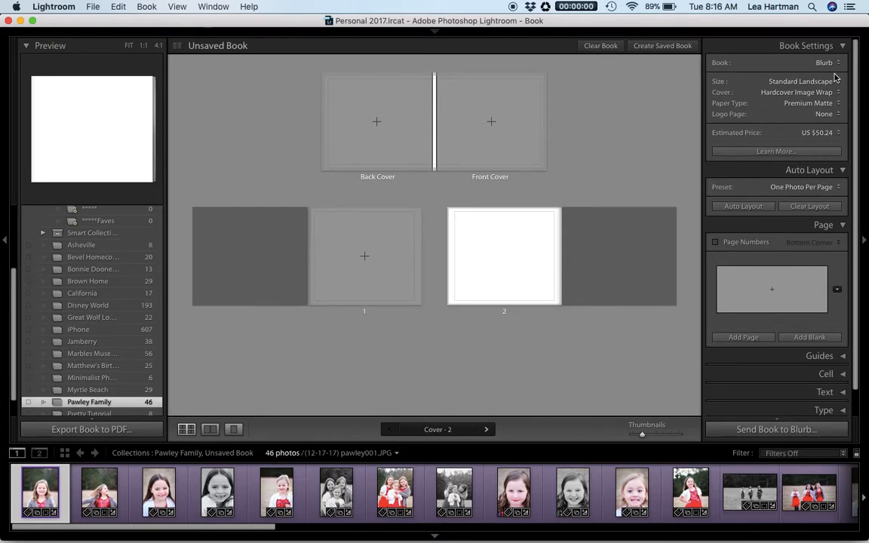
- Edit the auto layout preset so left and right pages use a two-photo layout
click(806, 46)
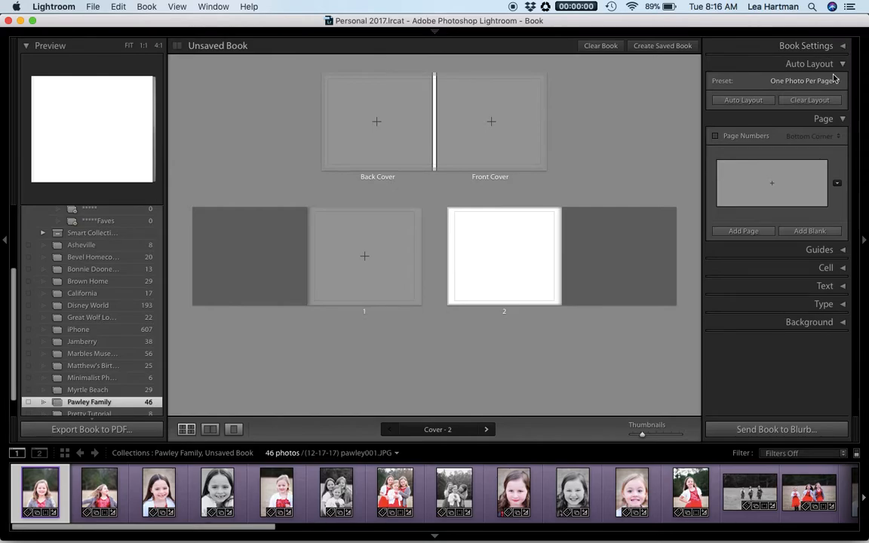
mouse_move(724, 84)
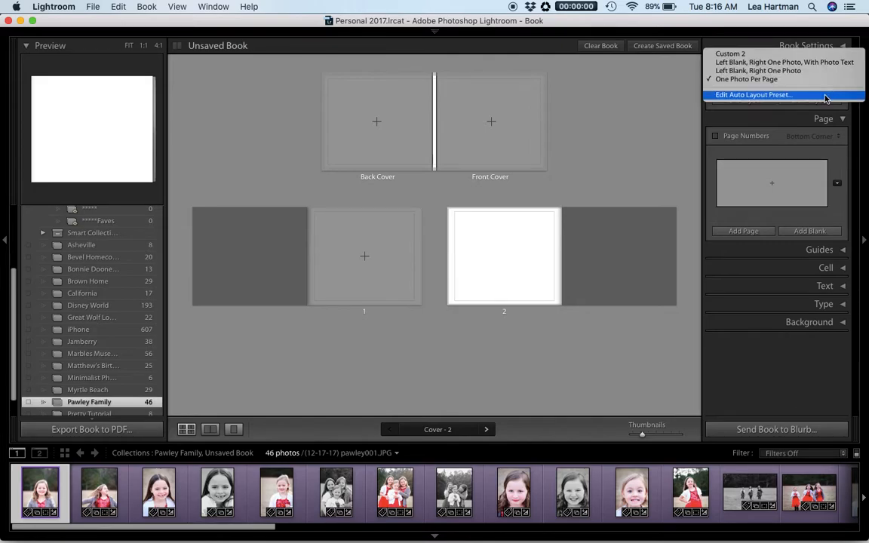
click(754, 94)
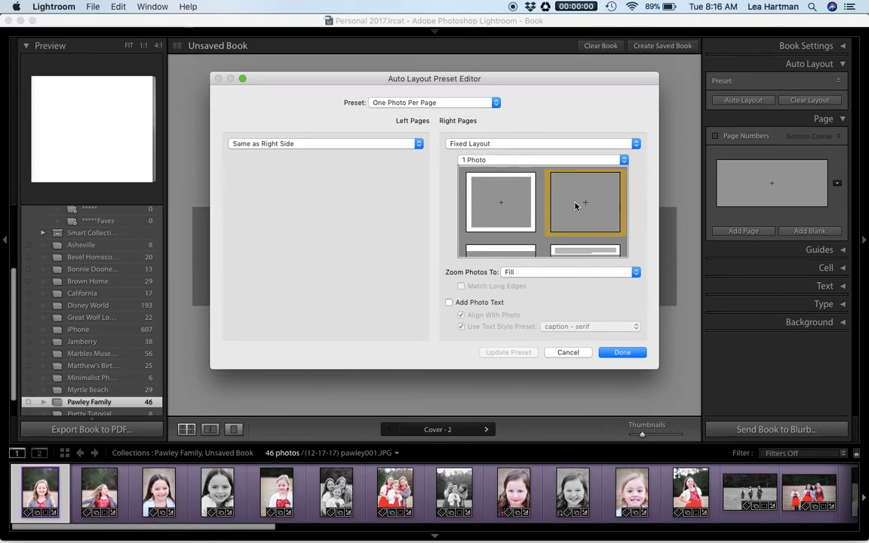
mouse_move(400, 194)
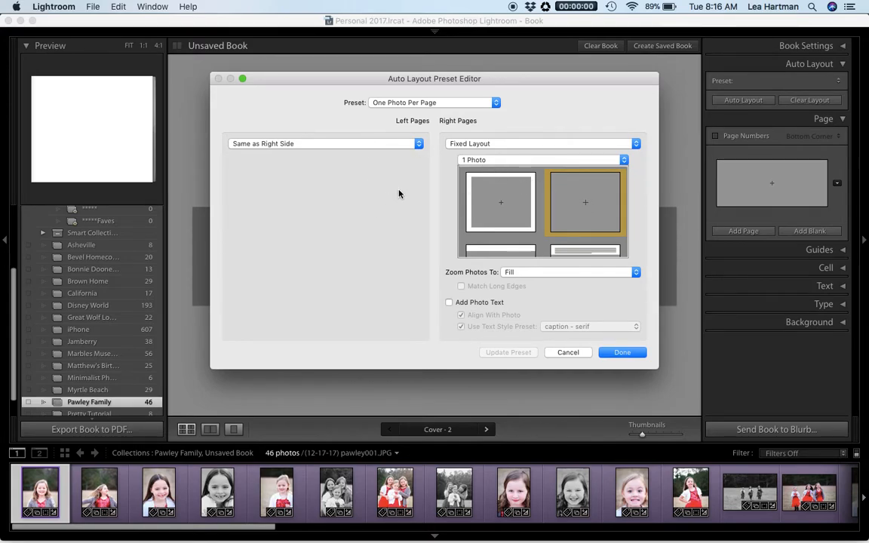
mouse_move(512, 217)
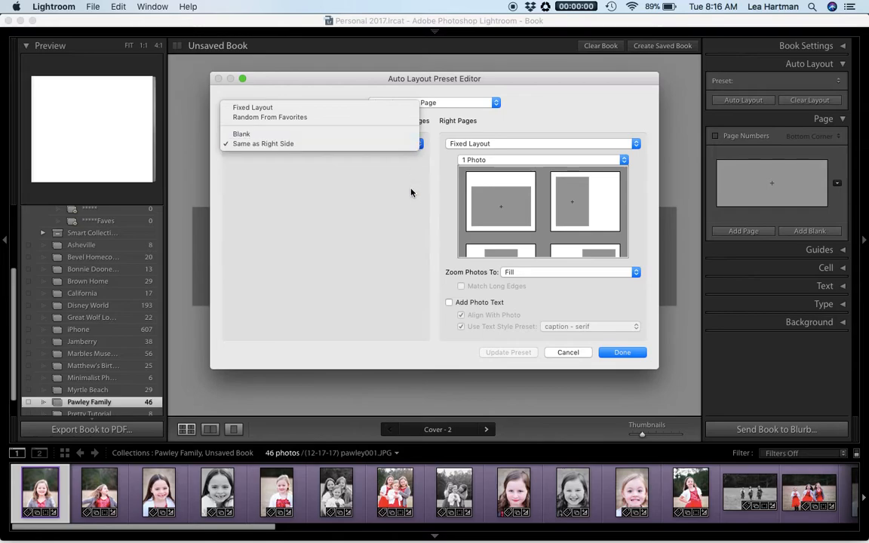
click(262, 144)
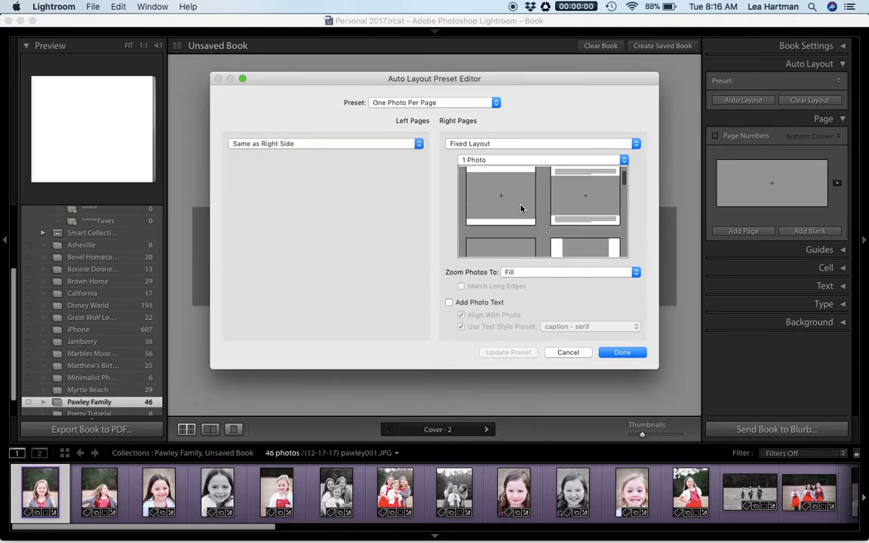
click(585, 202)
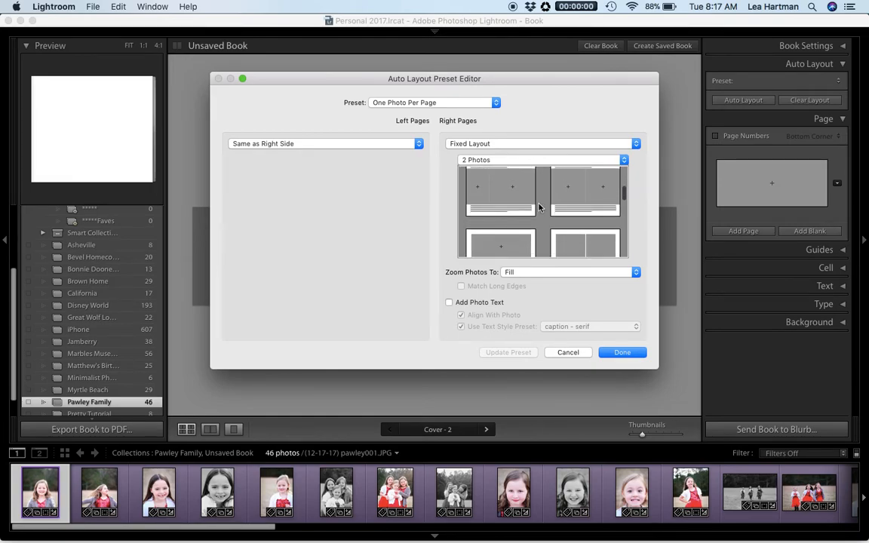
click(585, 208)
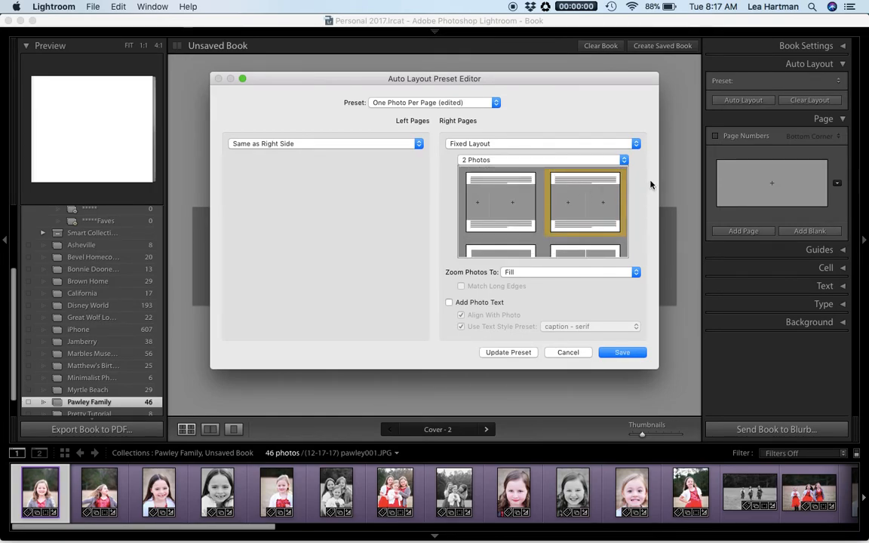
mouse_move(622, 353)
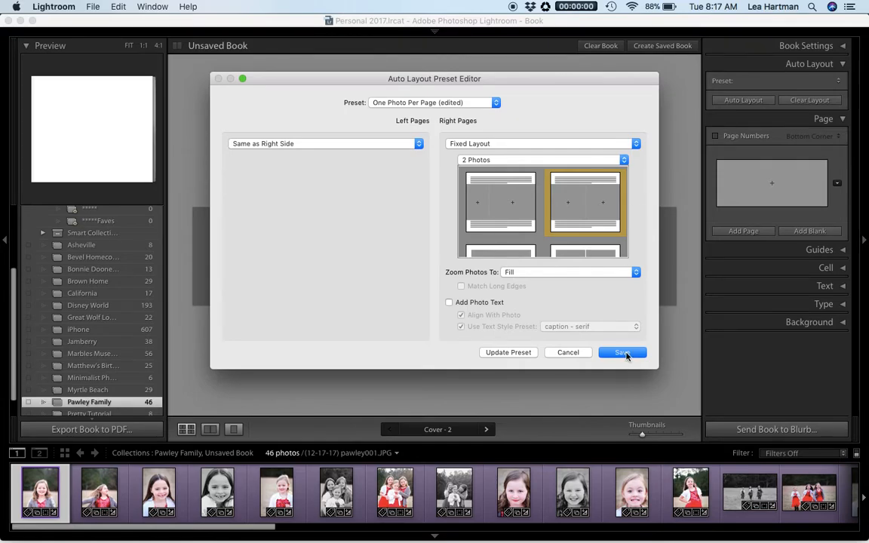
- Save the edited auto layout settings as a new preset named Square
click(621, 354)
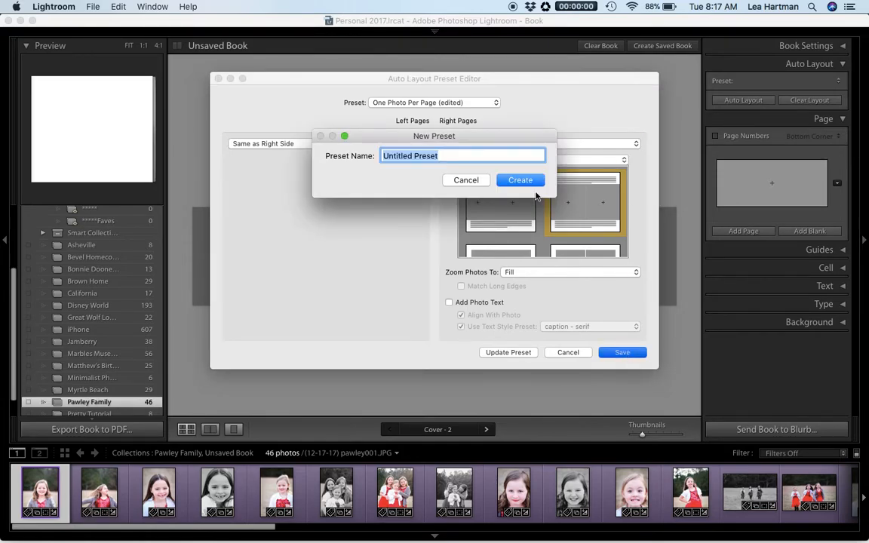
text(Squ)
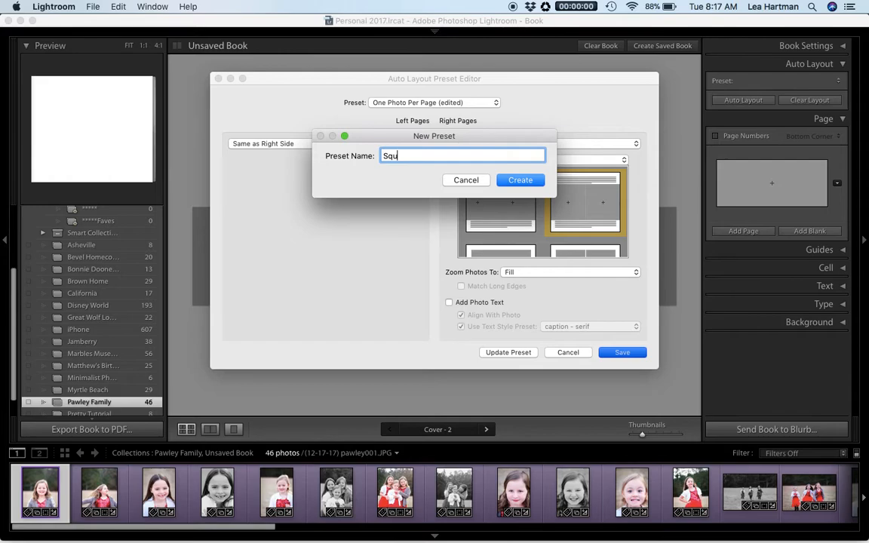
click(520, 180)
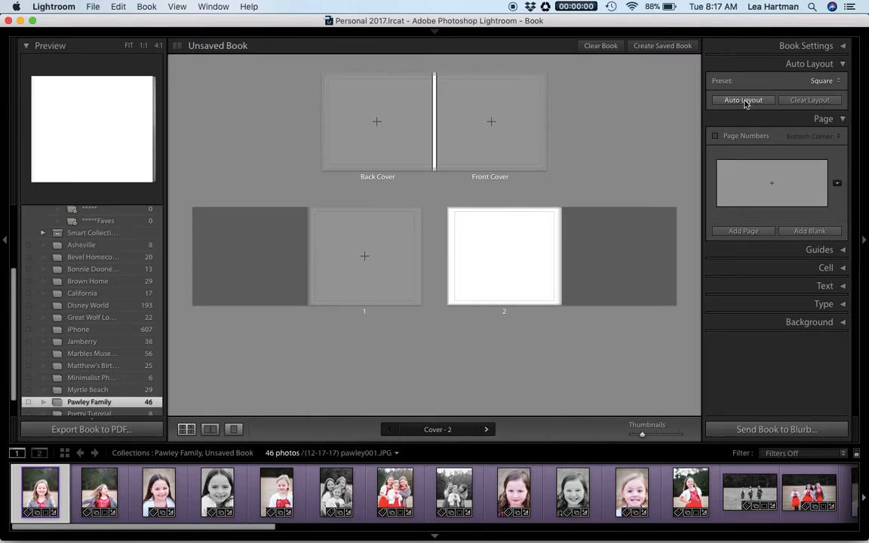
- Auto-fill the book with the Square preset and review page 23 and the 22–23 spread
click(743, 100)
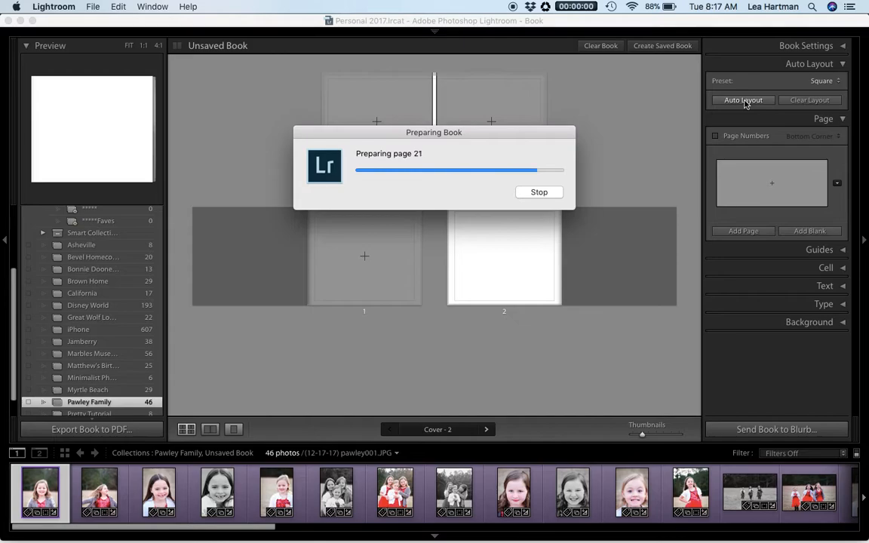
click(743, 100)
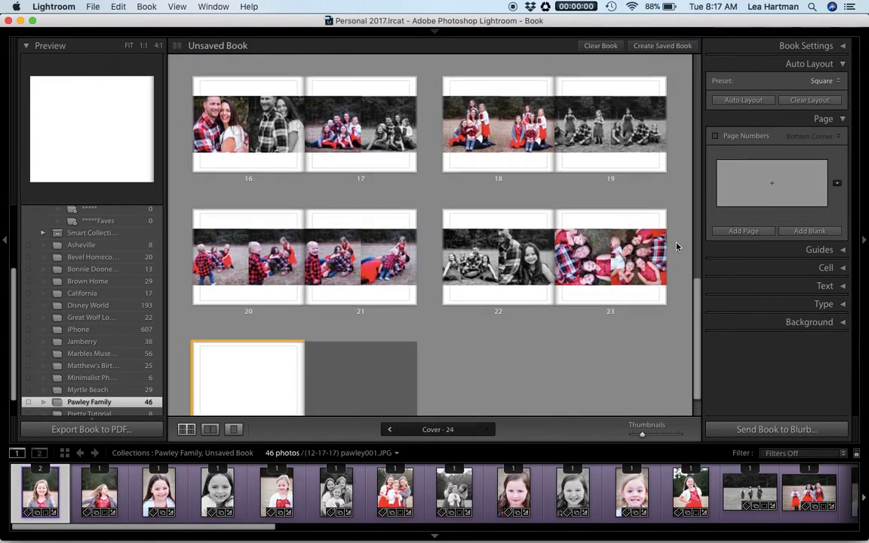
scroll(up, 3)
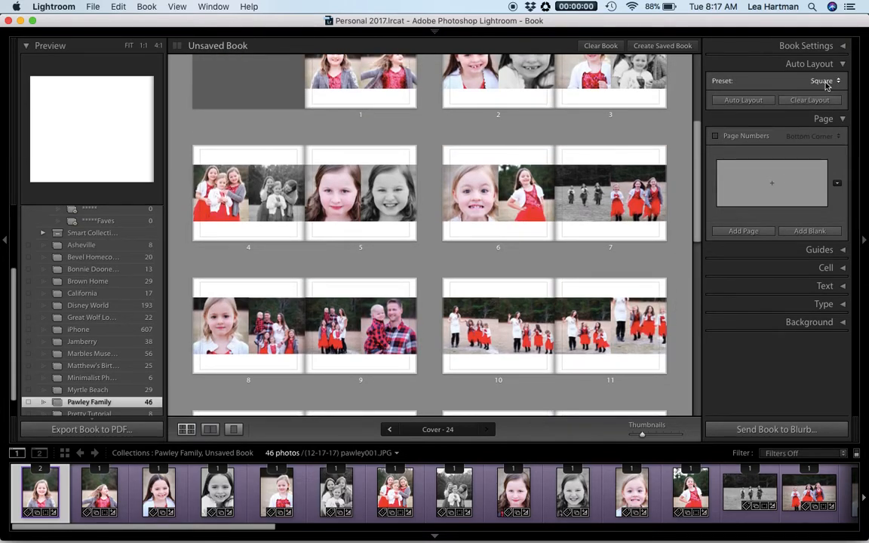
mouse_move(672, 151)
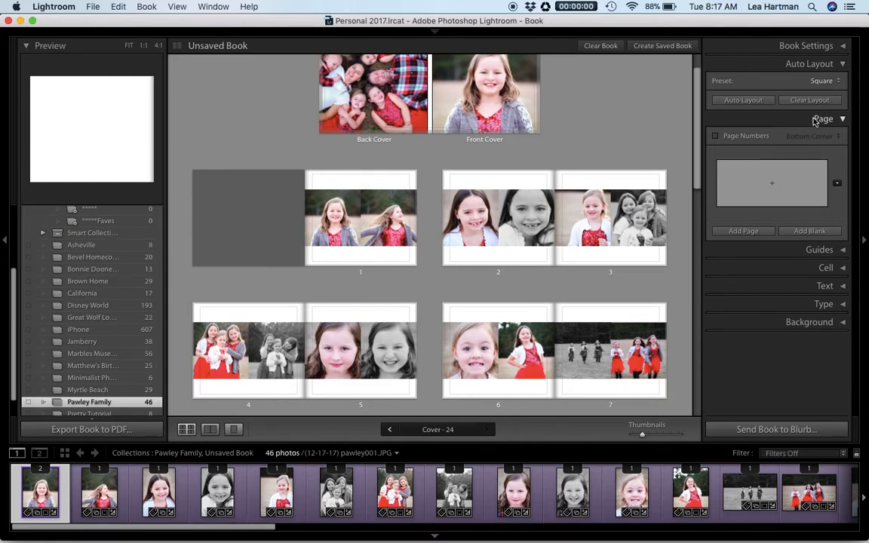
scroll(down, 3)
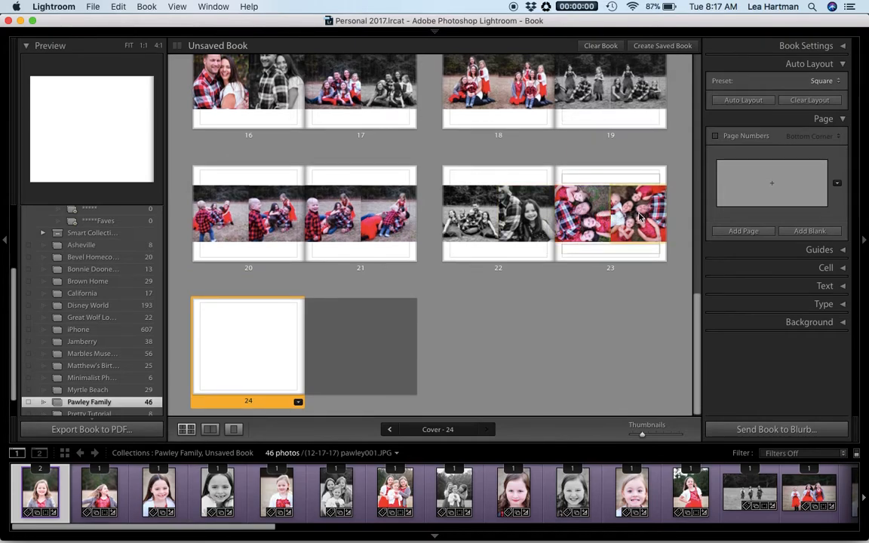
click(609, 219)
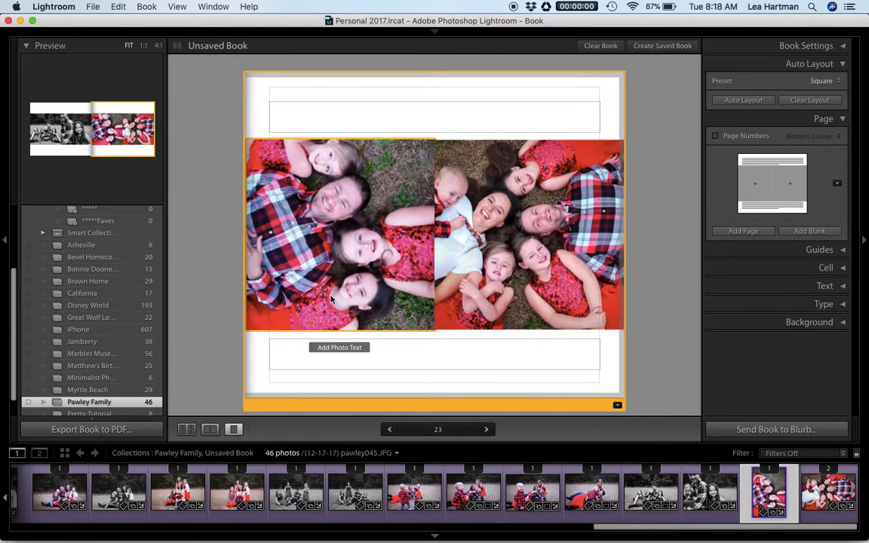
click(210, 428)
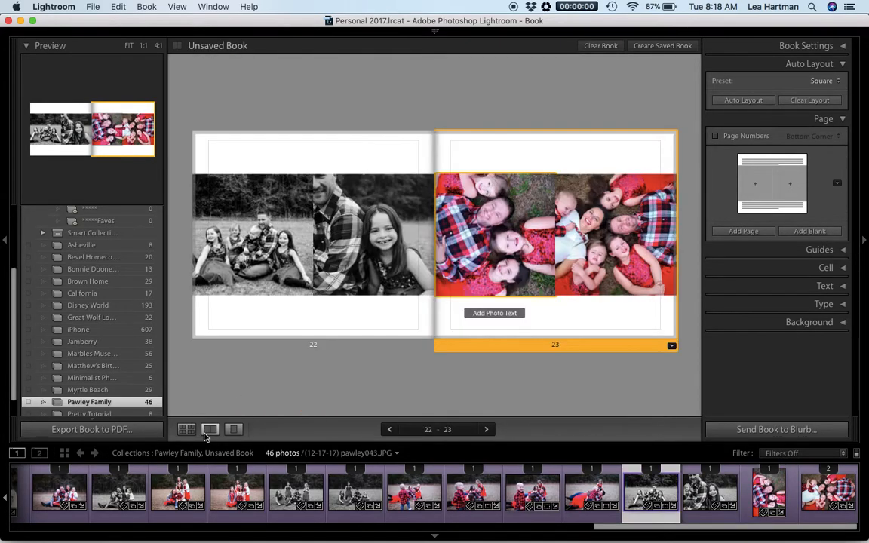
click(188, 429)
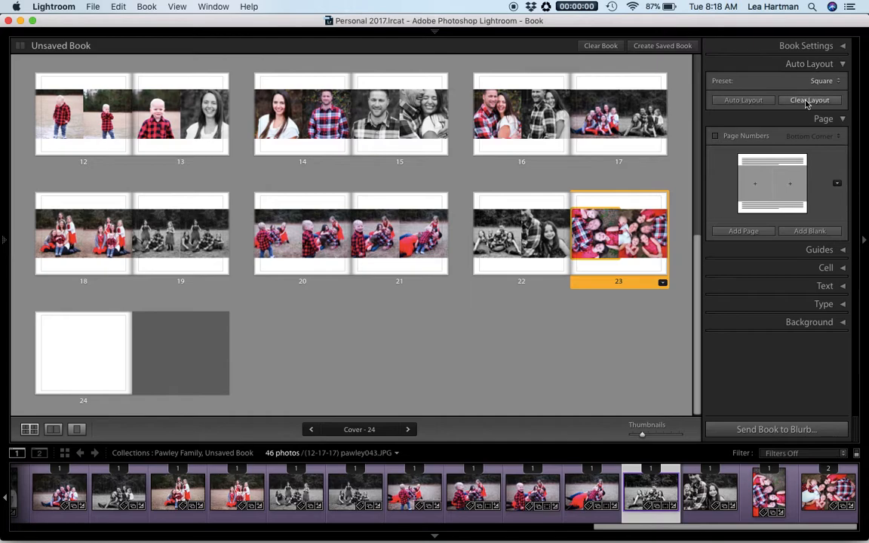
- Clear the automatic layout and give page 1 a bordered single-photo layout
click(809, 100)
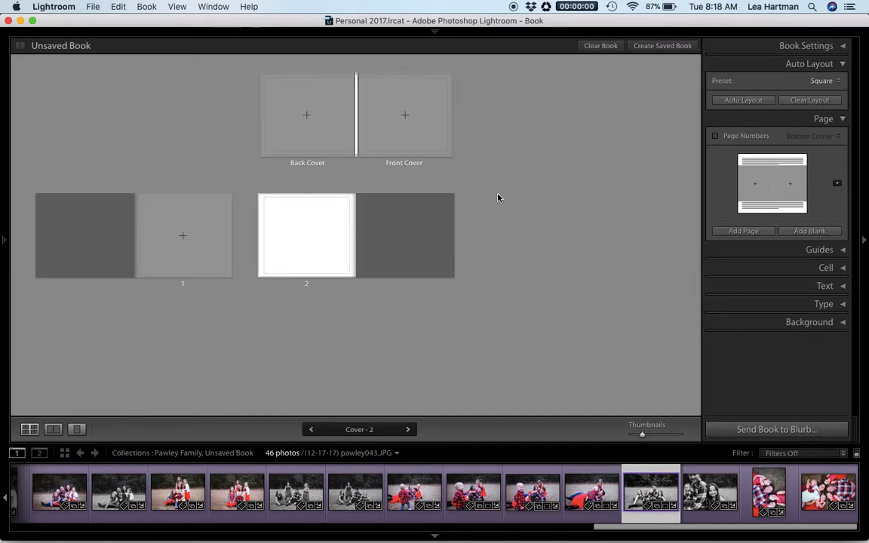
mouse_move(569, 160)
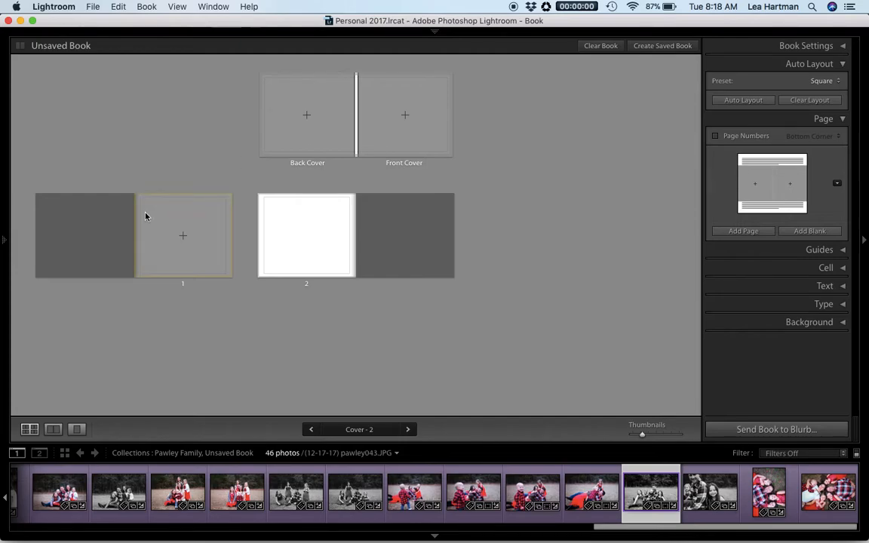
click(183, 235)
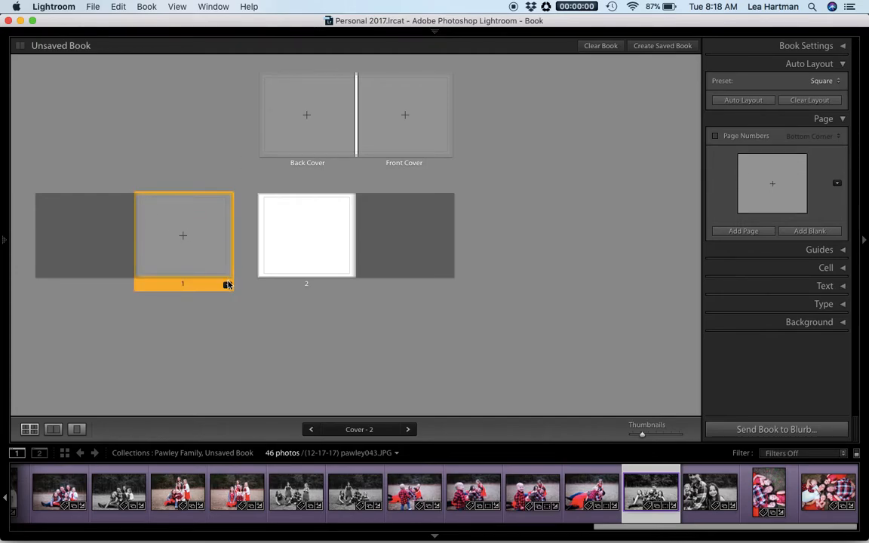
click(226, 285)
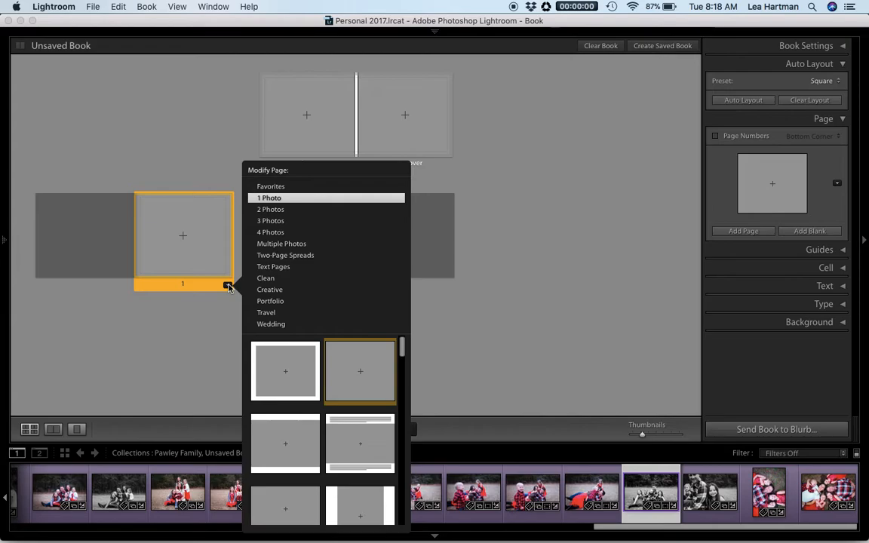
mouse_move(278, 229)
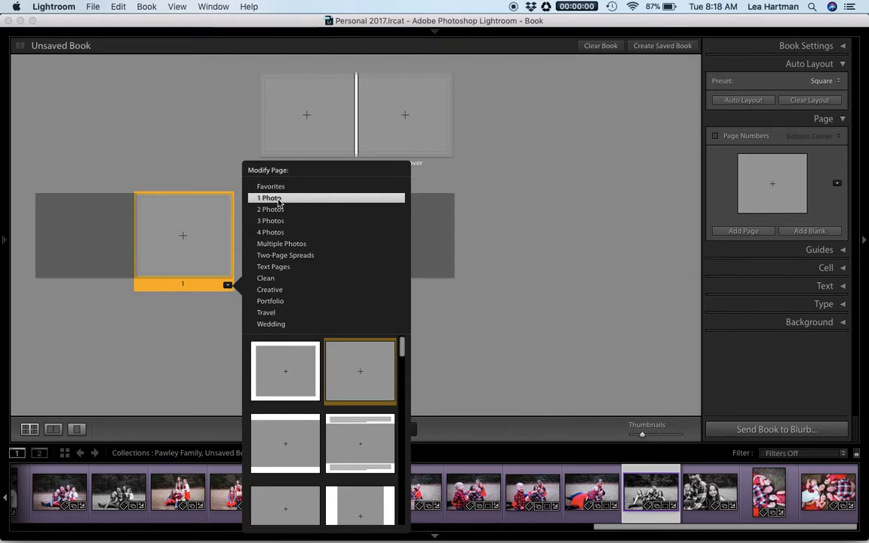
mouse_move(286, 371)
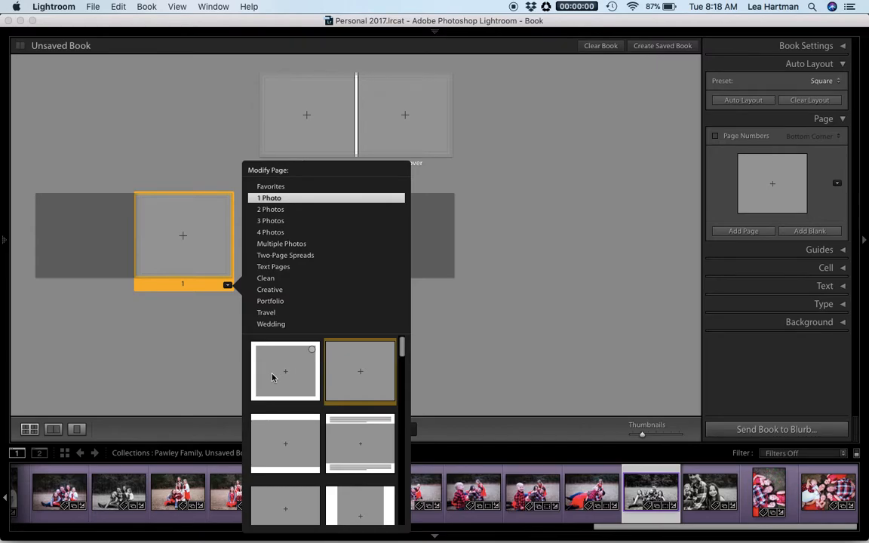
scroll(down, 3)
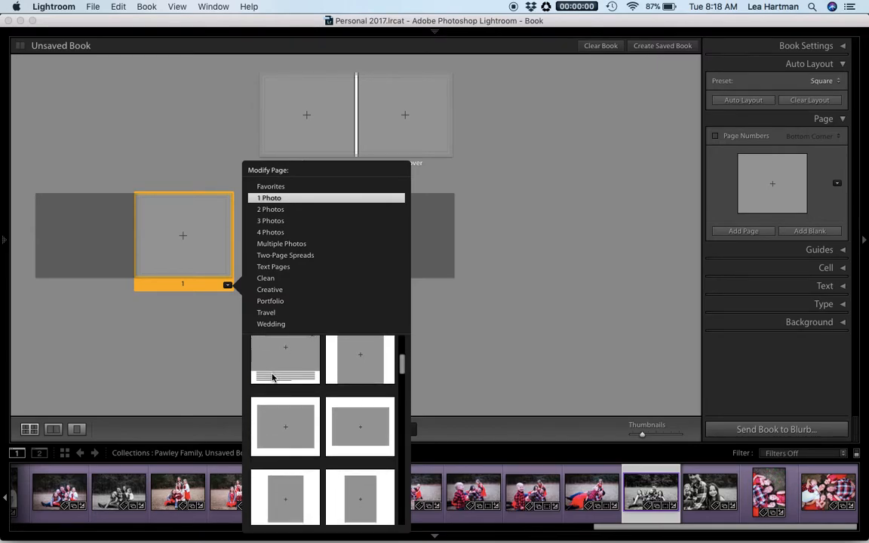
click(269, 198)
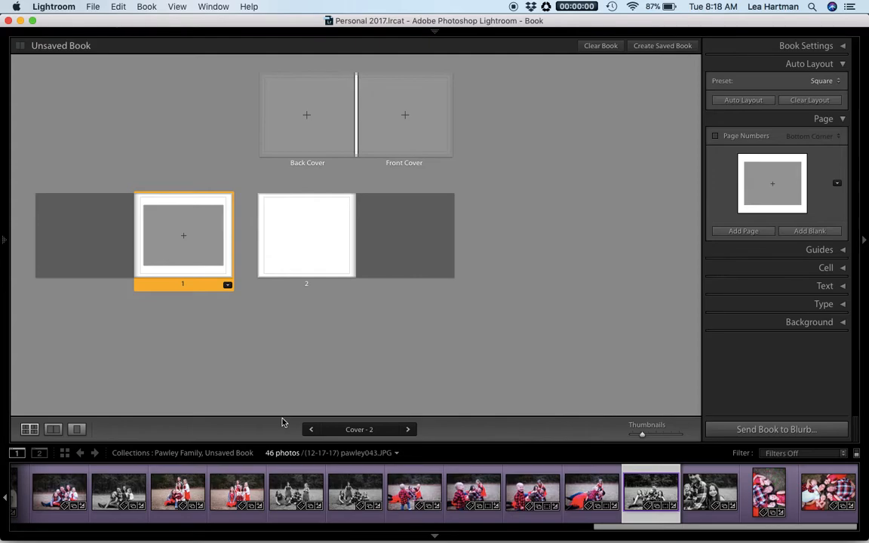
- Place a family photo from the filmstrip onto page 1
click(178, 492)
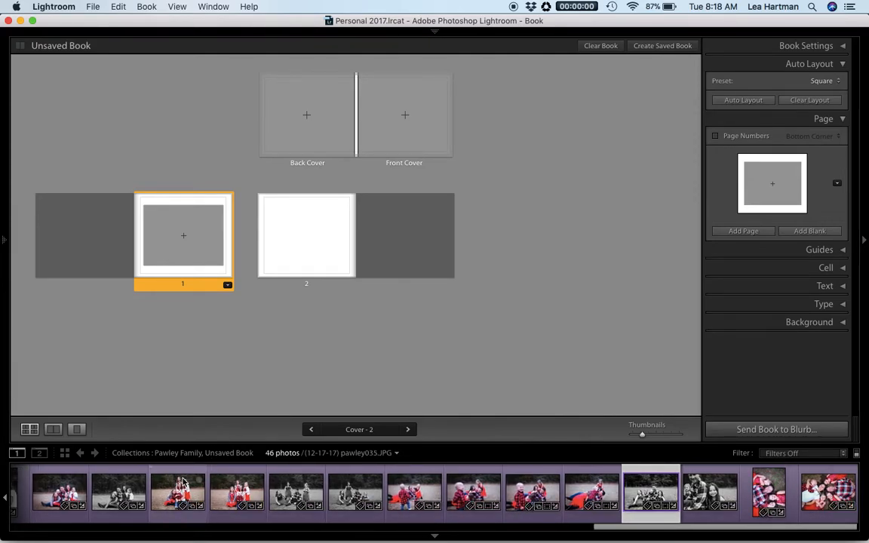
drag(181, 491, 335, 198)
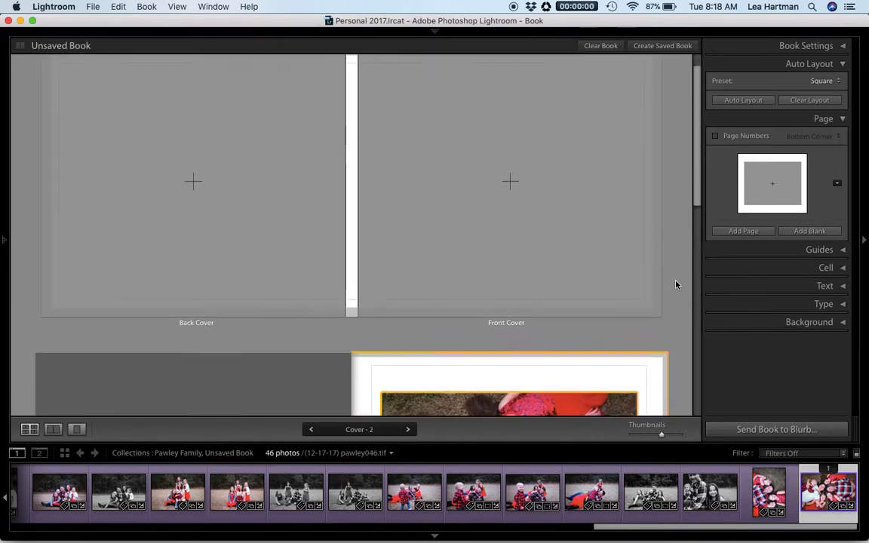
- Add a blank page to the book after the page 1 photo
click(53, 429)
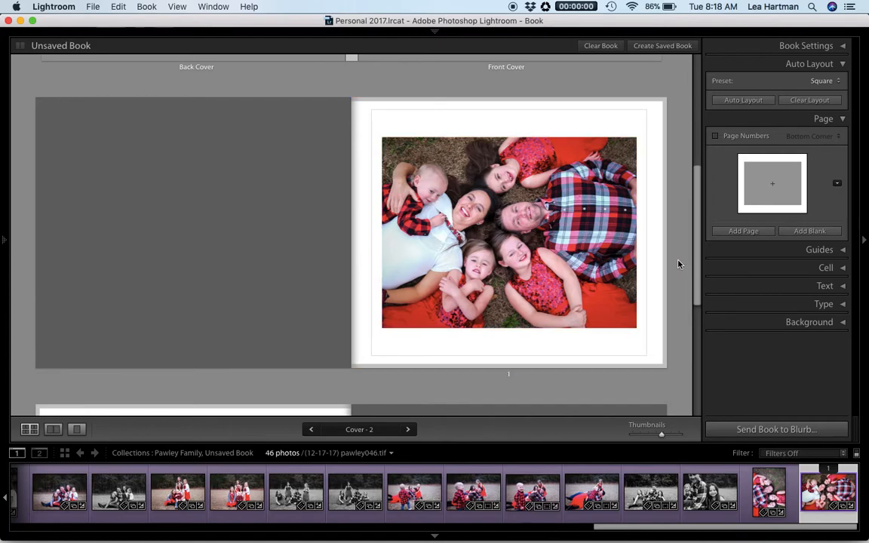
scroll(down, 3)
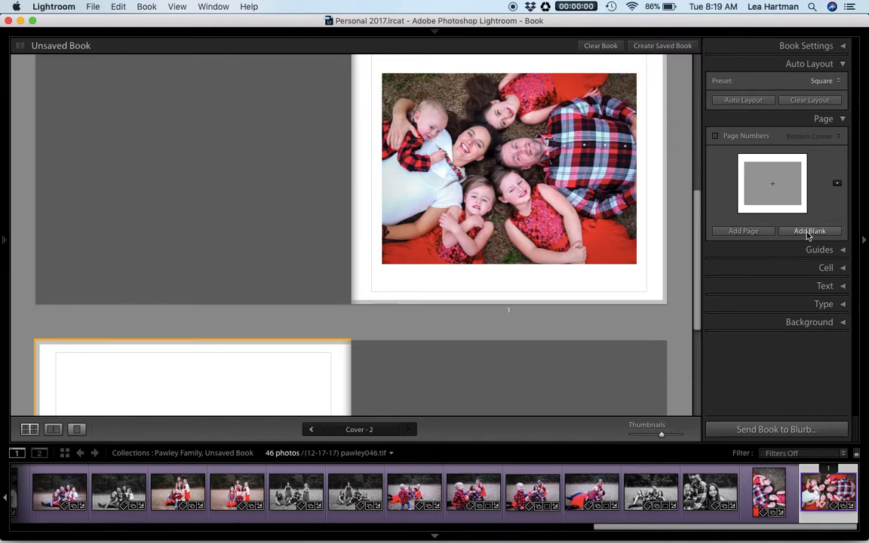
scroll(down, 3)
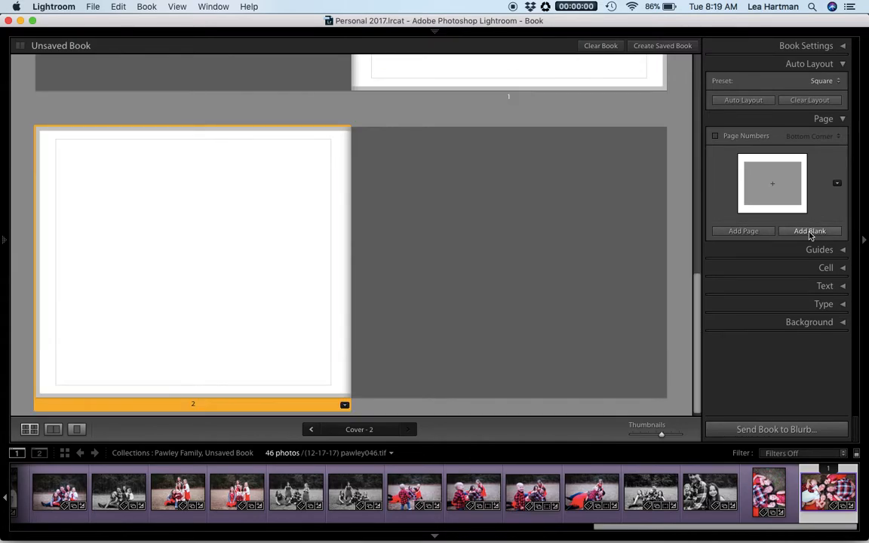
click(809, 231)
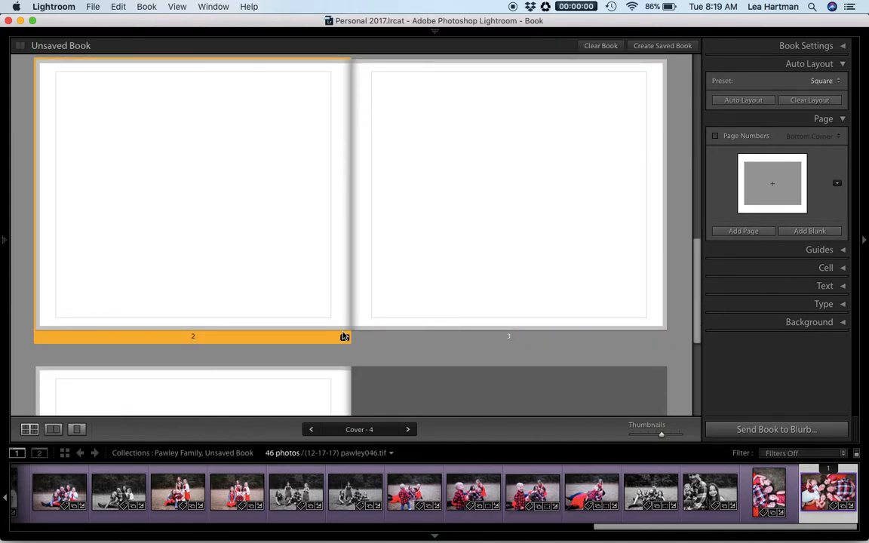
- Give page 2 a three-photo layout and fill its cells with the girls' portraits
click(344, 336)
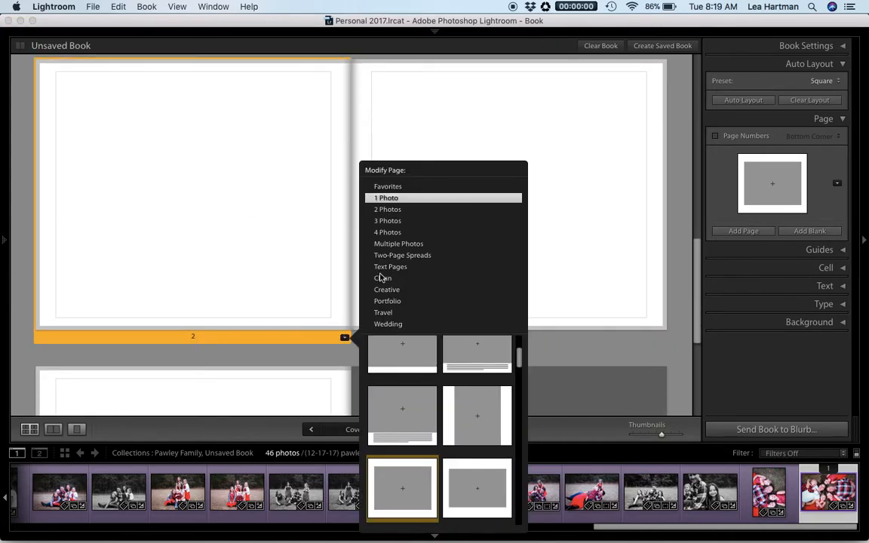
mouse_move(399, 223)
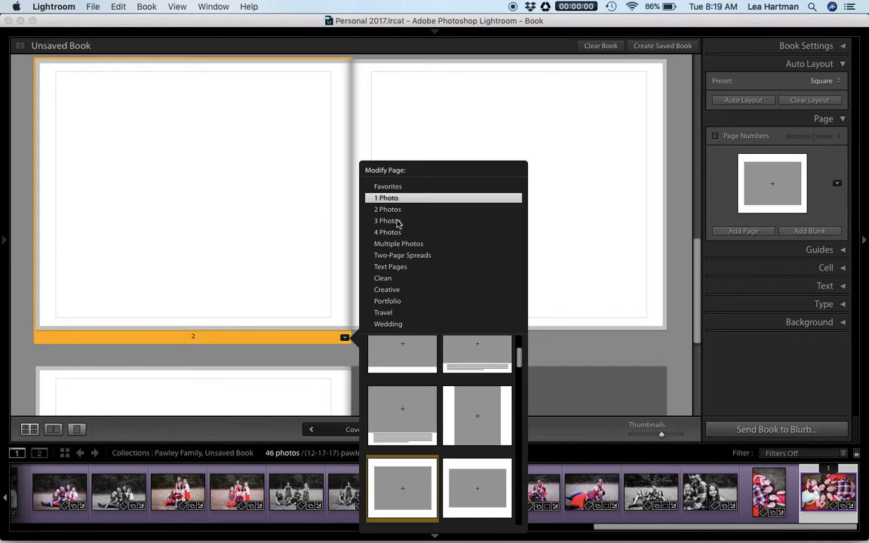
click(386, 220)
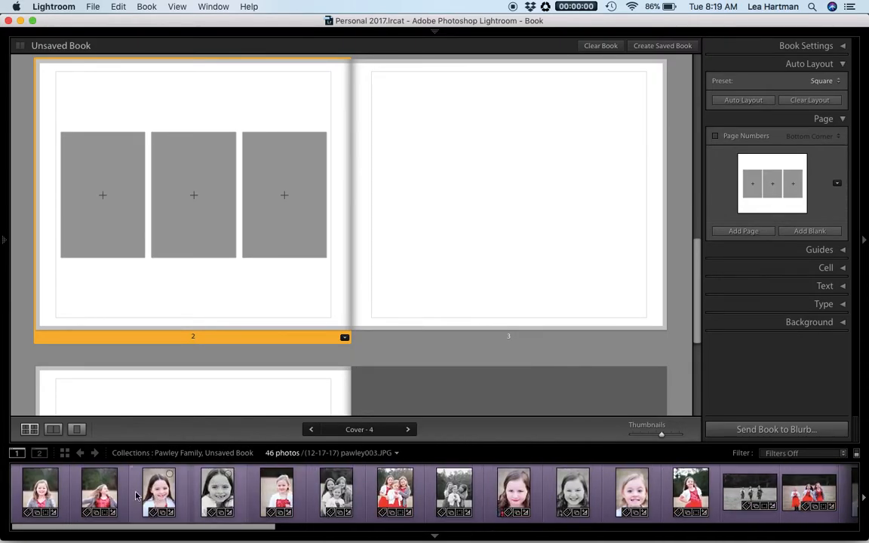
drag(159, 492, 103, 195)
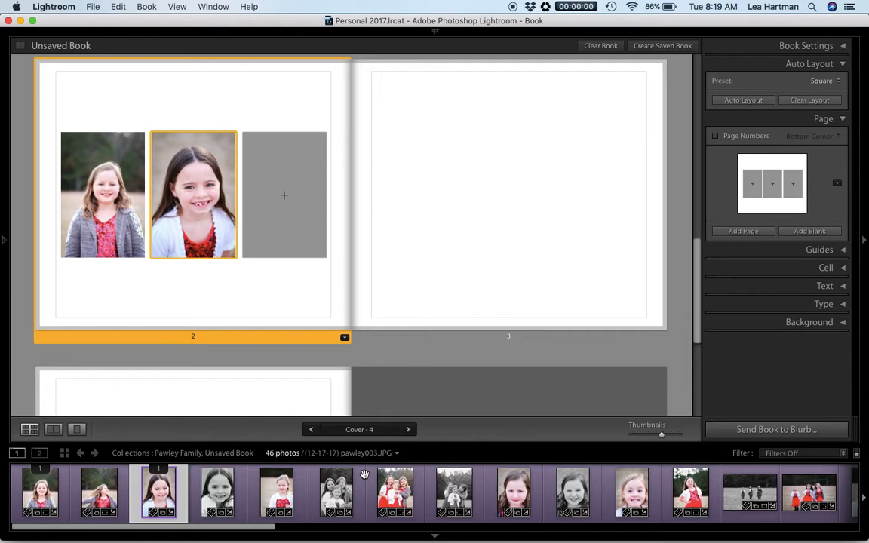
scroll(right, 3)
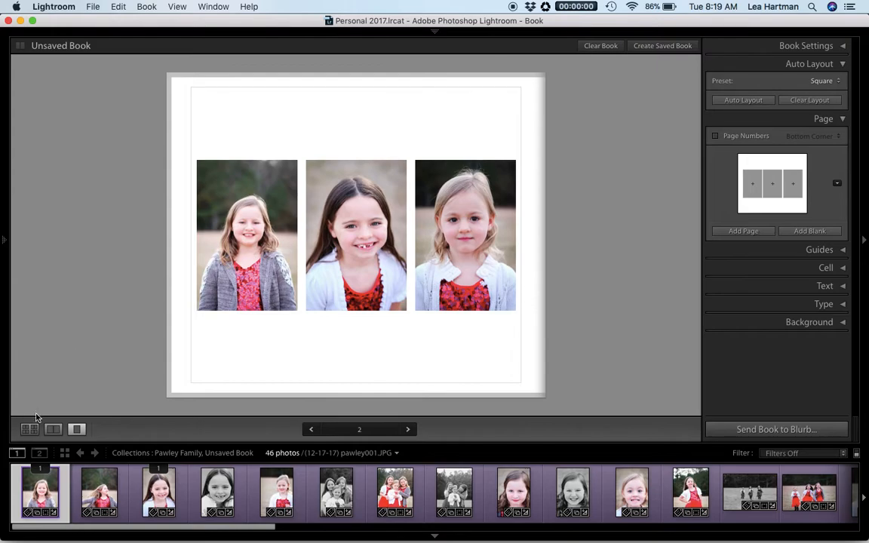
click(30, 429)
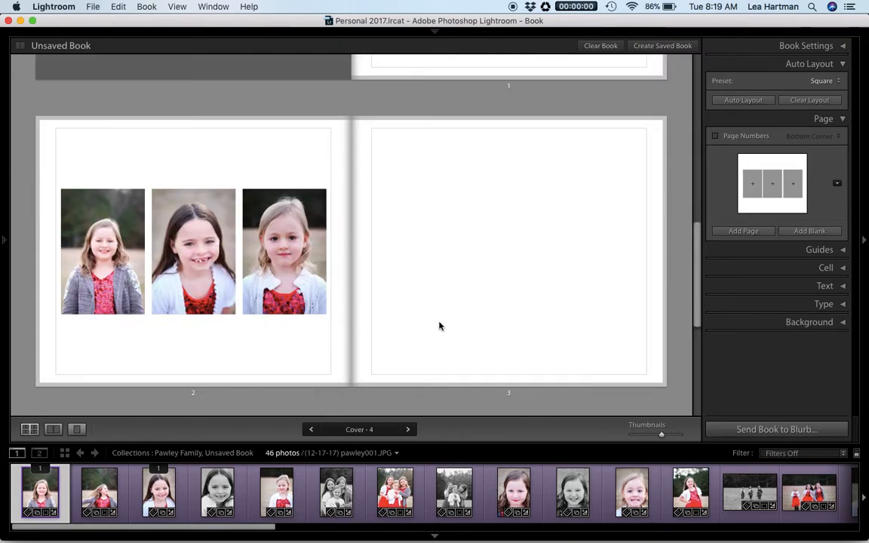
- Give page 3 a full-bleed single-photo layout with the group photo of the sisters
click(509, 250)
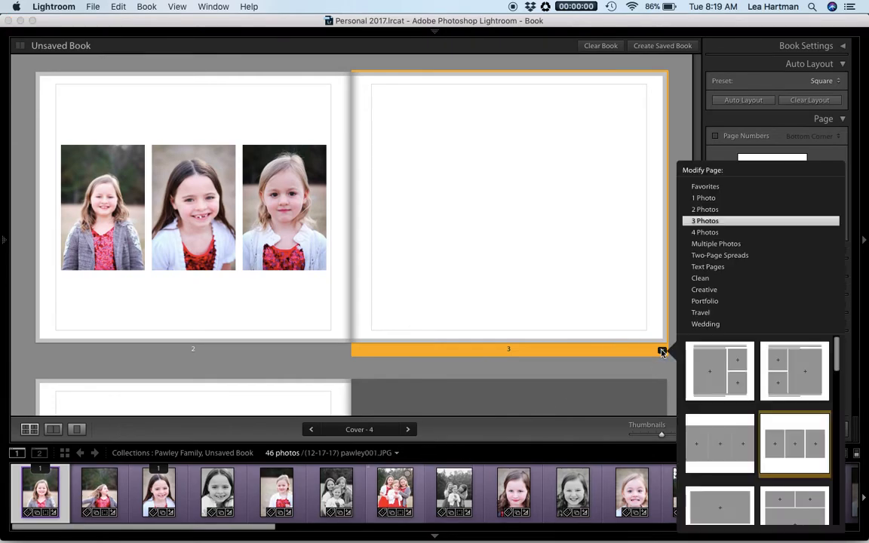
click(704, 198)
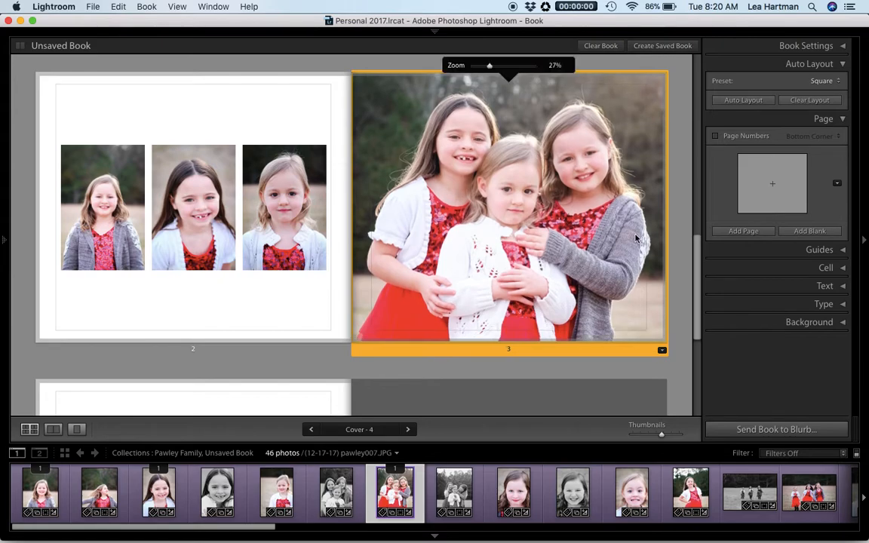
scroll(down, 3)
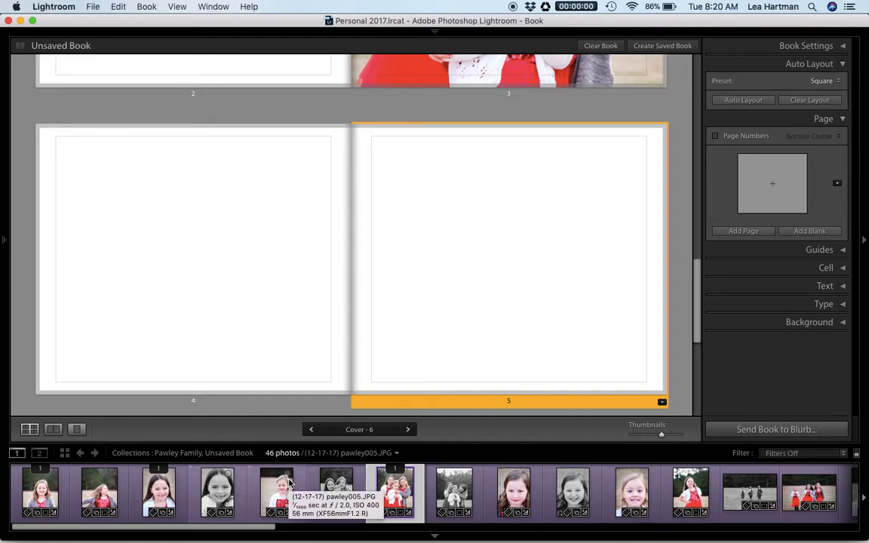
- Give page 4 a four-photo layout with two portraits and two running shots
click(193, 260)
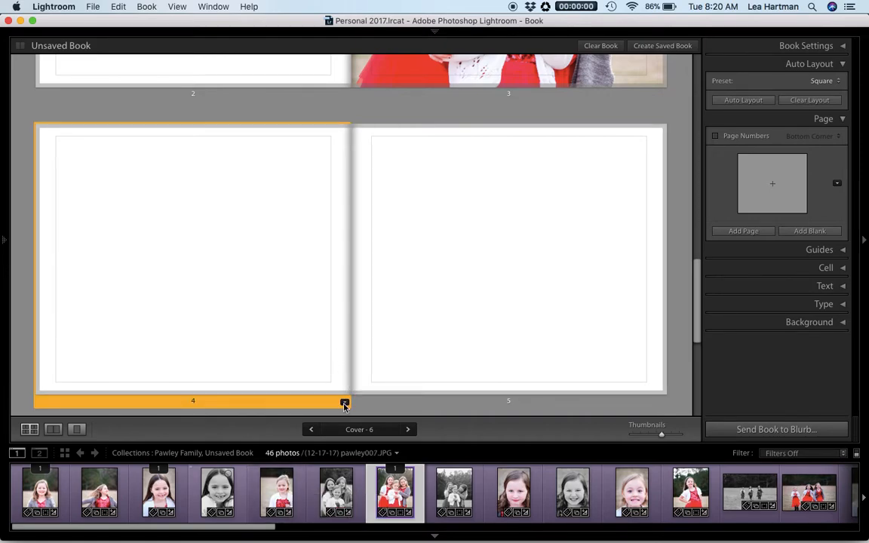
click(344, 401)
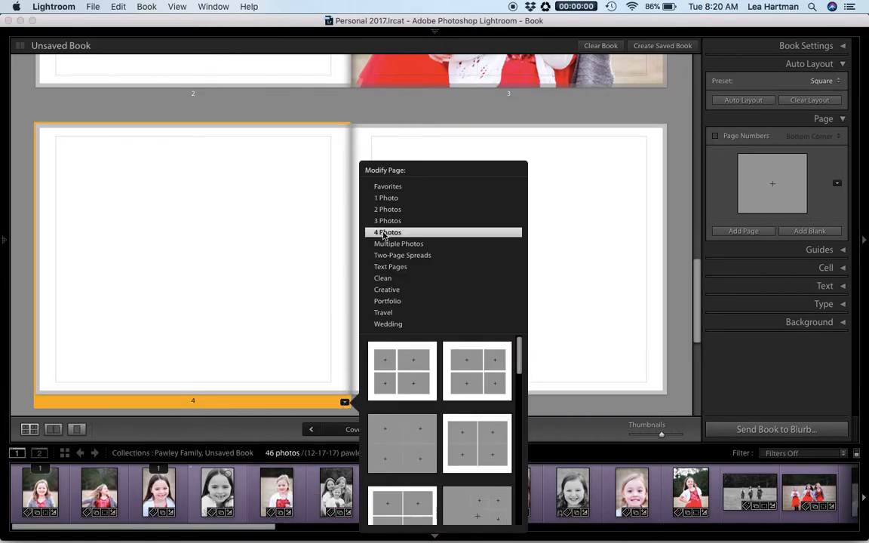
mouse_move(459, 426)
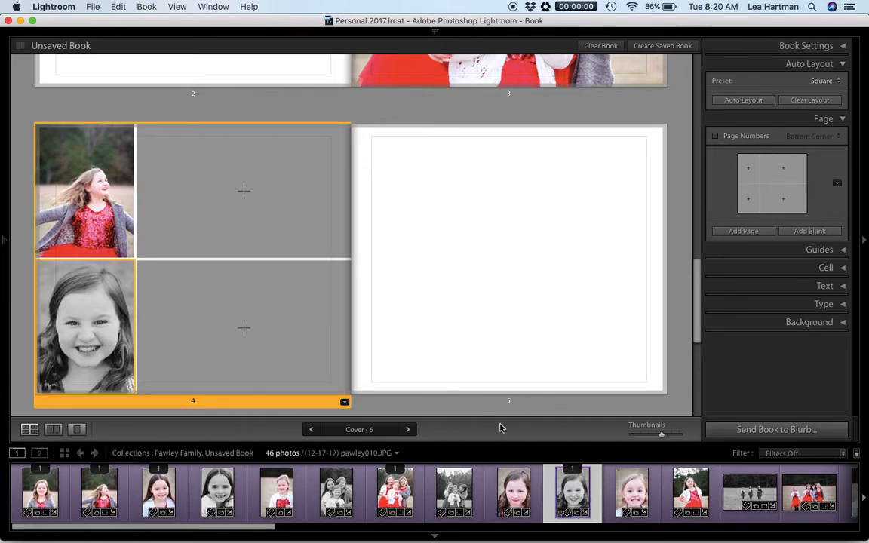
scroll(right, 3)
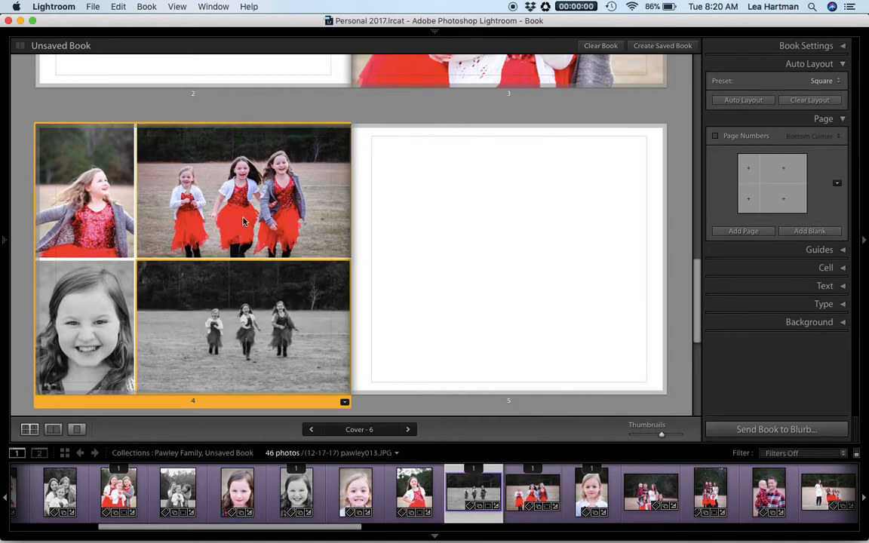
mouse_move(519, 290)
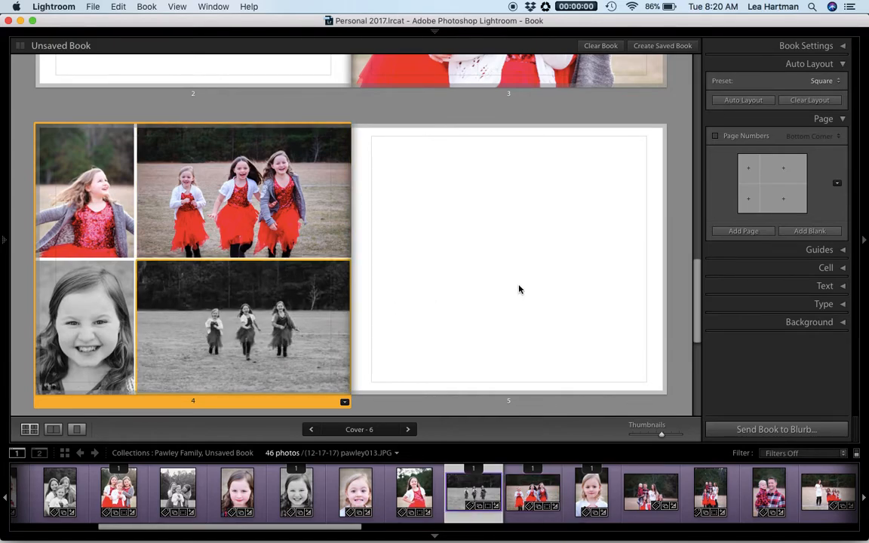
- Place the close-up of the grinning girl on page 5's full-page cell
click(508, 259)
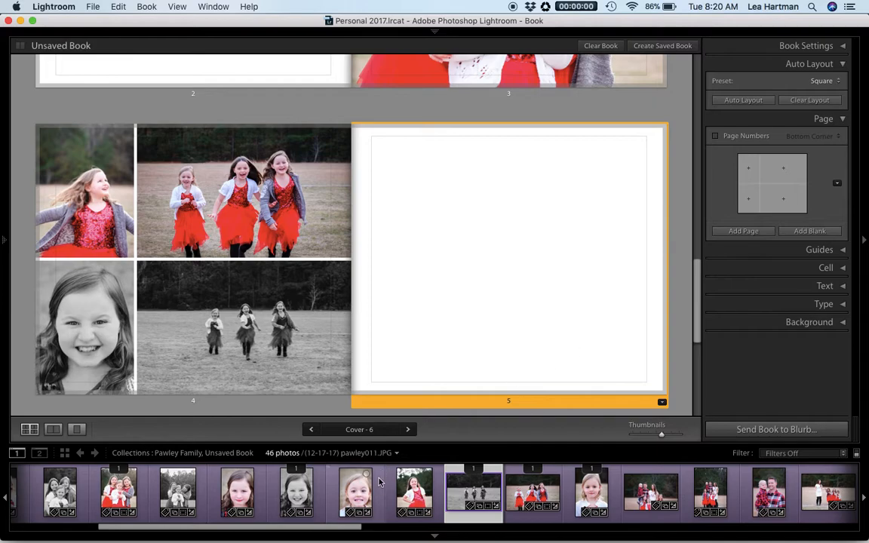
scroll(left, 3)
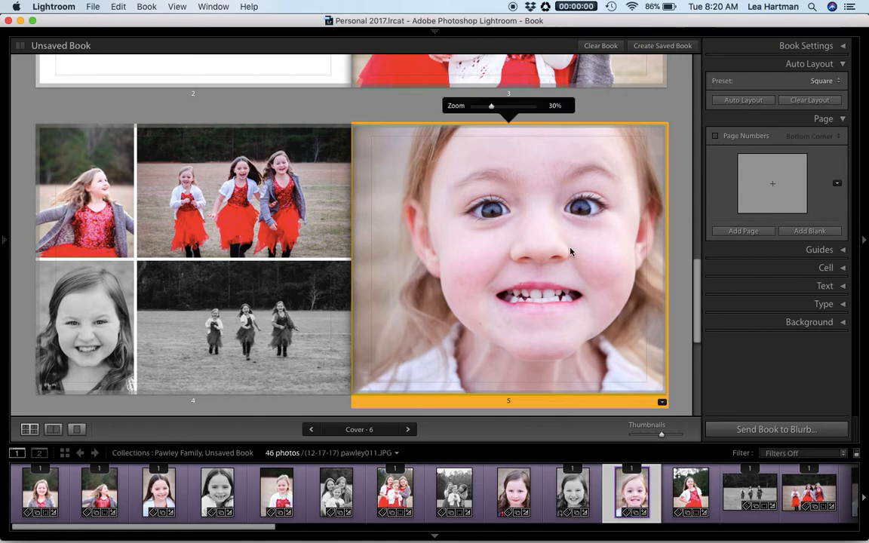
scroll(down, 3)
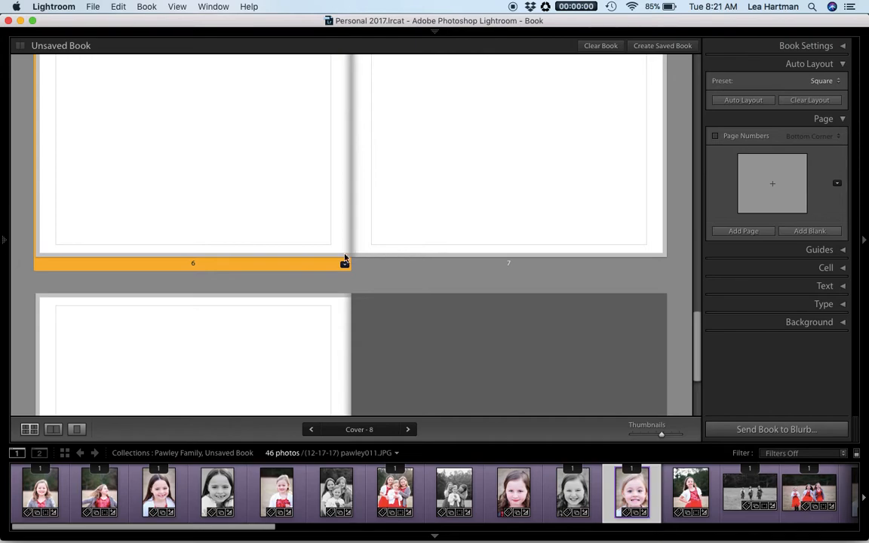
- Apply a two-page spread layout with one large photo area across pages 6 and 7
click(344, 262)
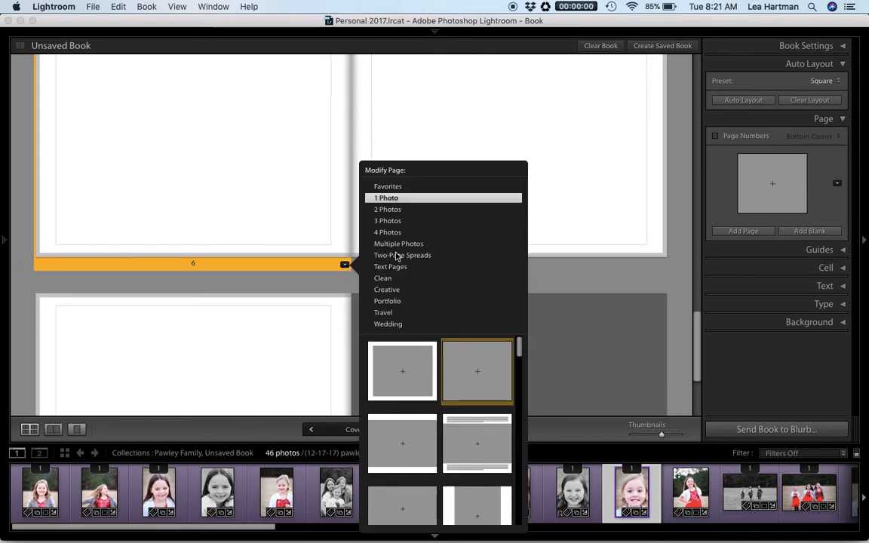
click(401, 255)
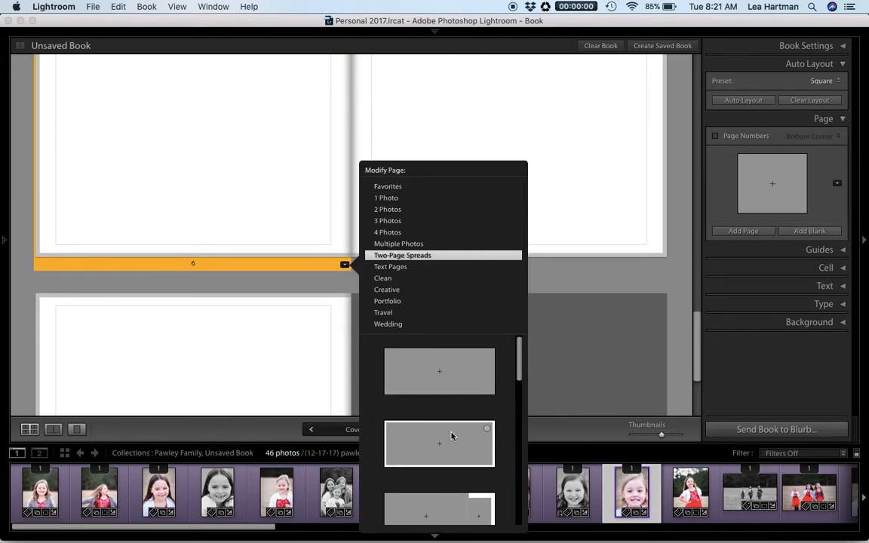
scroll(down, 3)
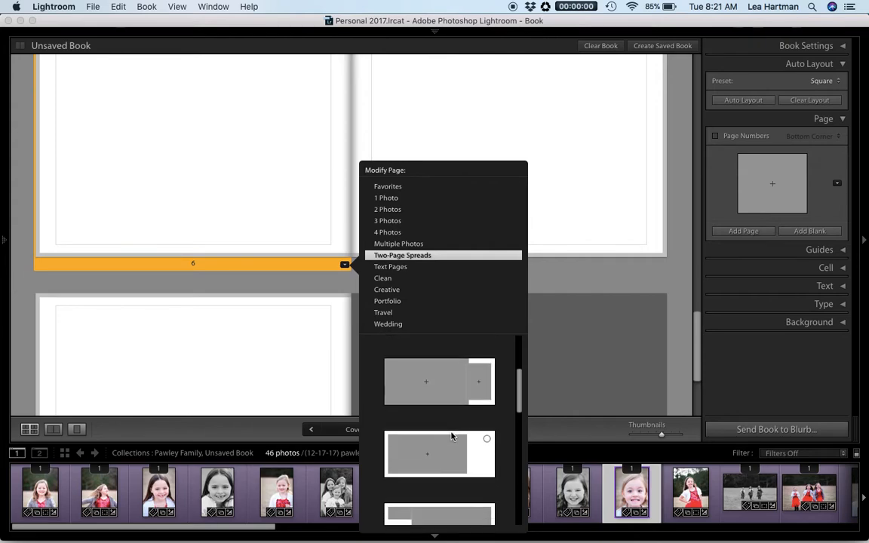
scroll(down, 3)
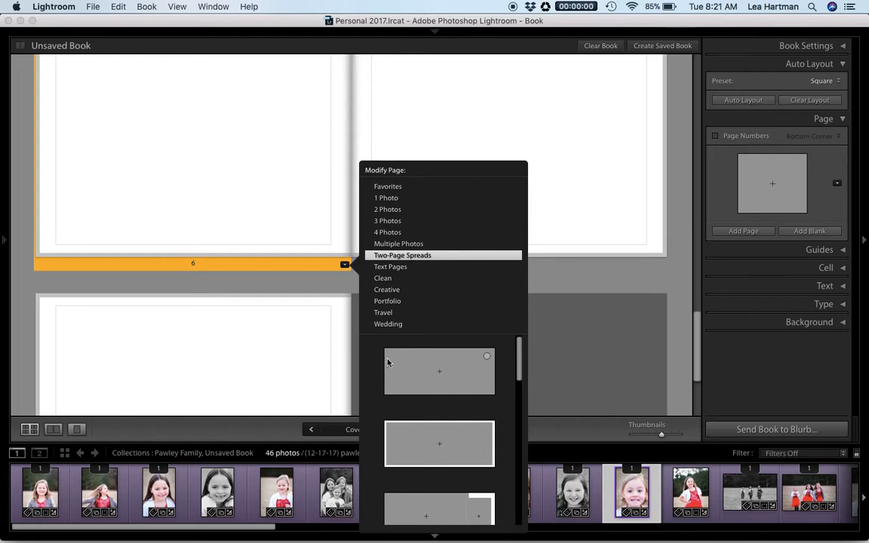
mouse_move(498, 391)
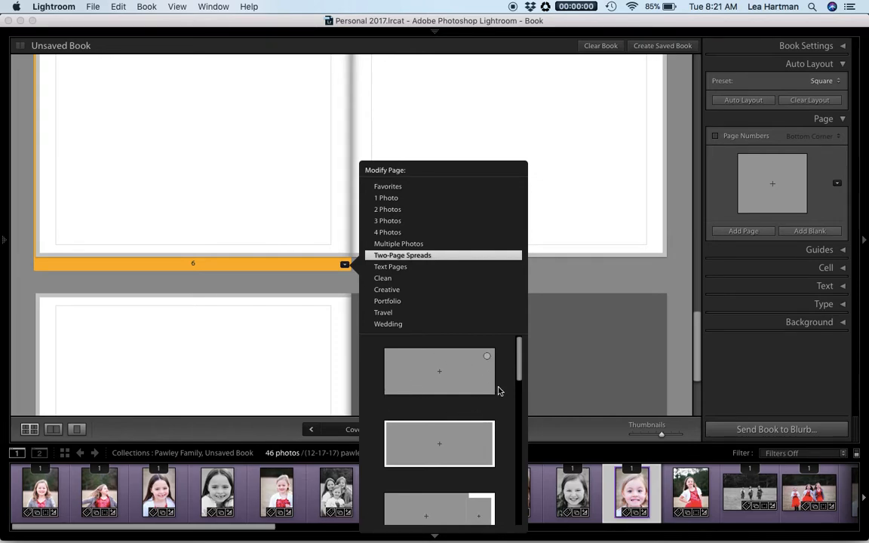
mouse_move(505, 399)
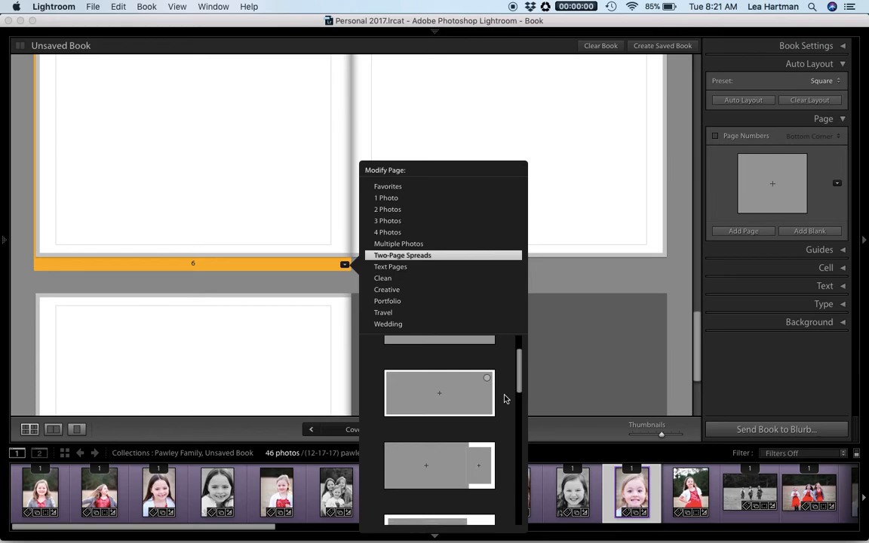
scroll(down, 3)
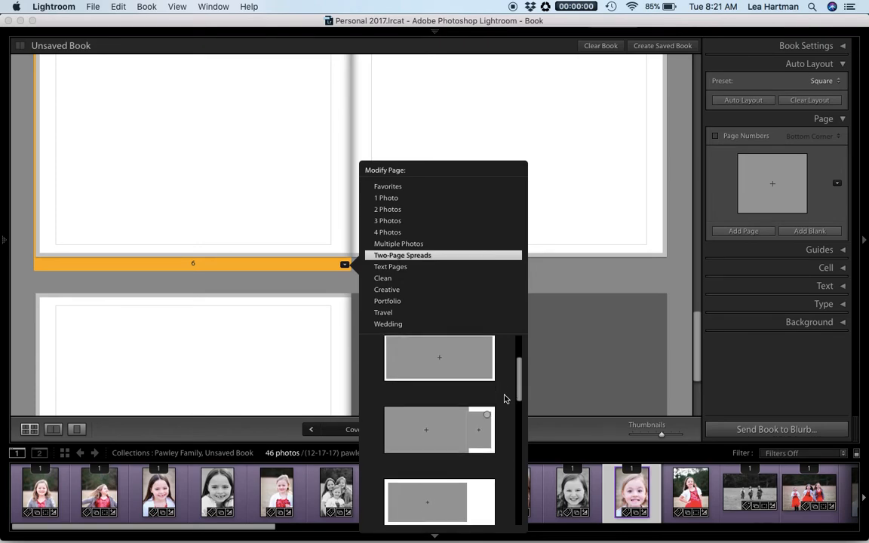
scroll(down, 3)
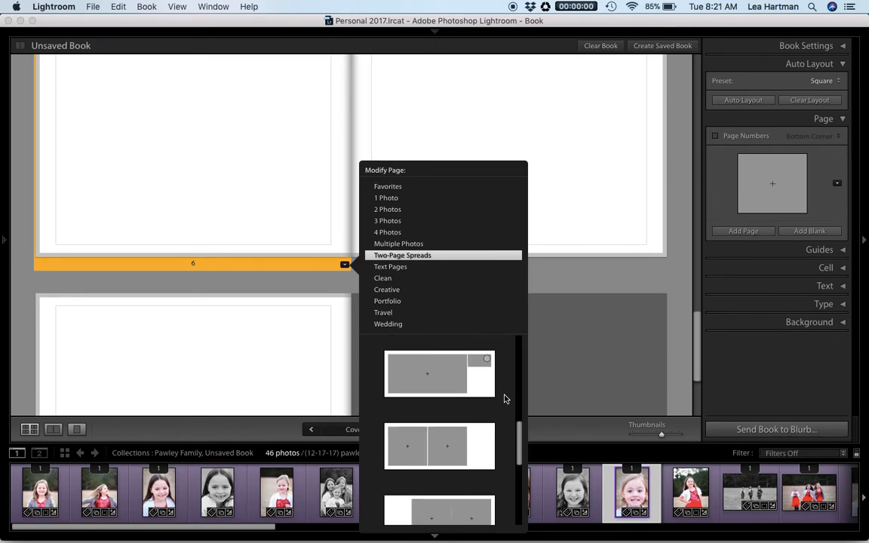
scroll(down, 3)
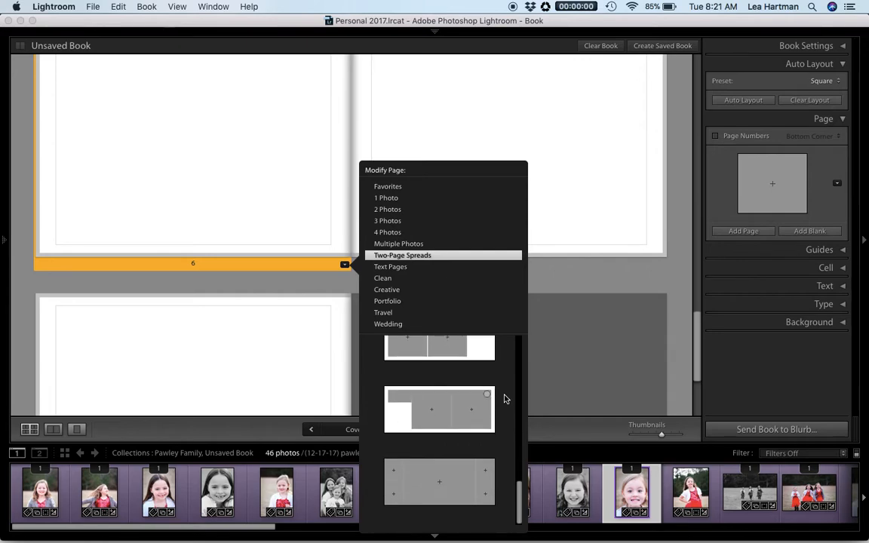
scroll(down, 3)
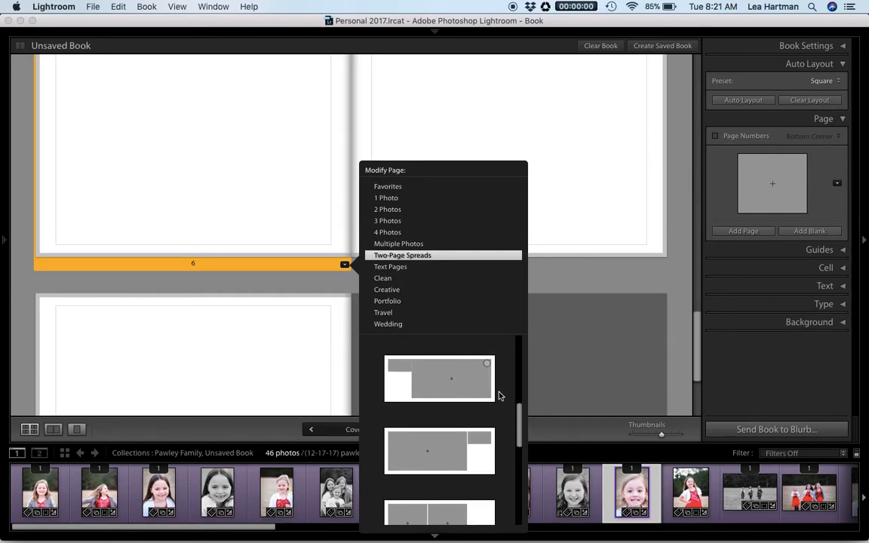
click(402, 255)
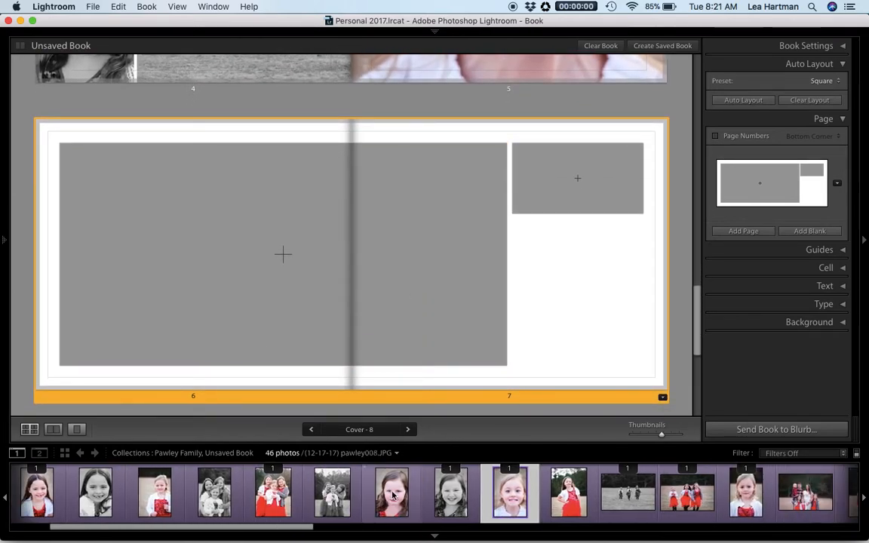
- Place the girls-in-red-skirts photo across the spread, zoomed to about 17% and shifted so heads show
scroll(right, 3)
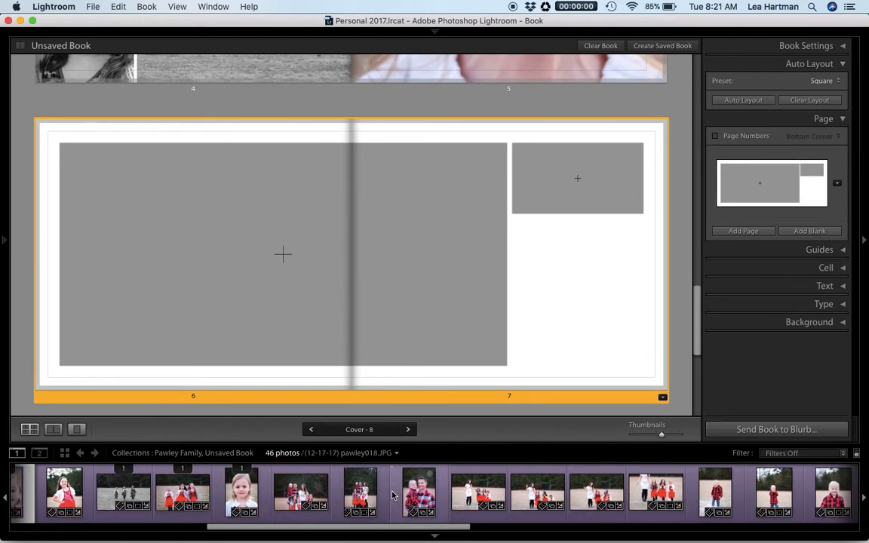
scroll(right, 3)
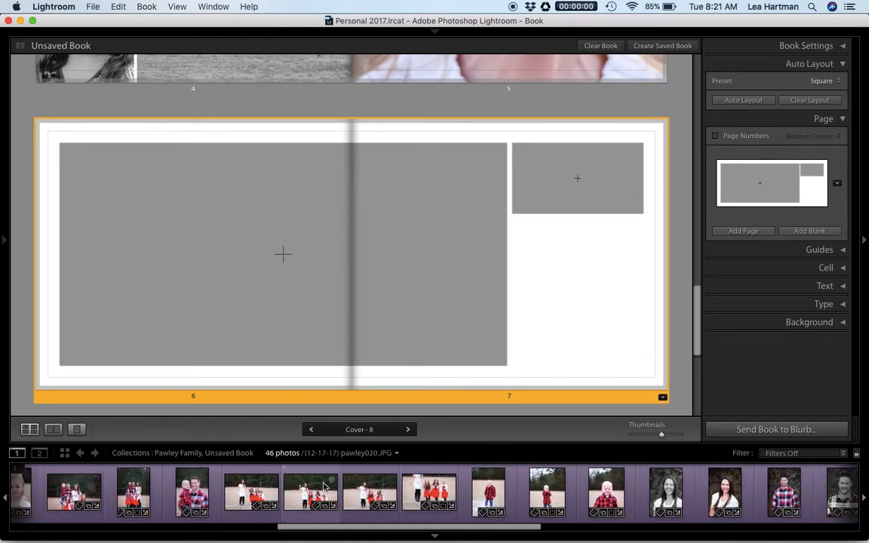
mouse_move(250, 492)
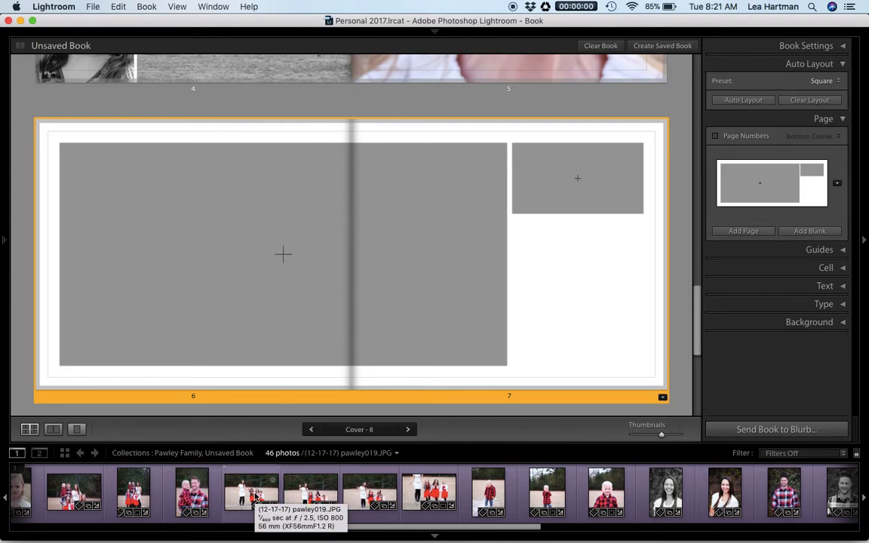
mouse_move(311, 492)
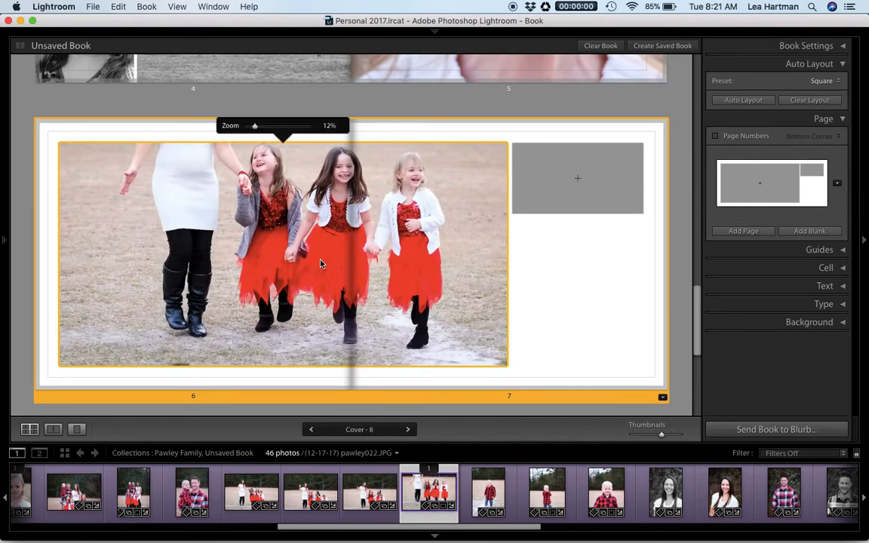
mouse_move(272, 145)
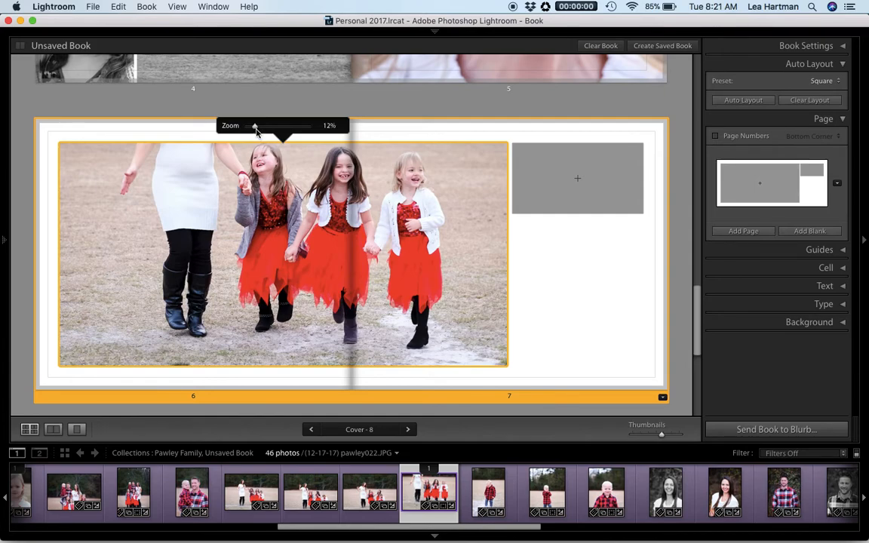
drag(254, 127, 269, 127)
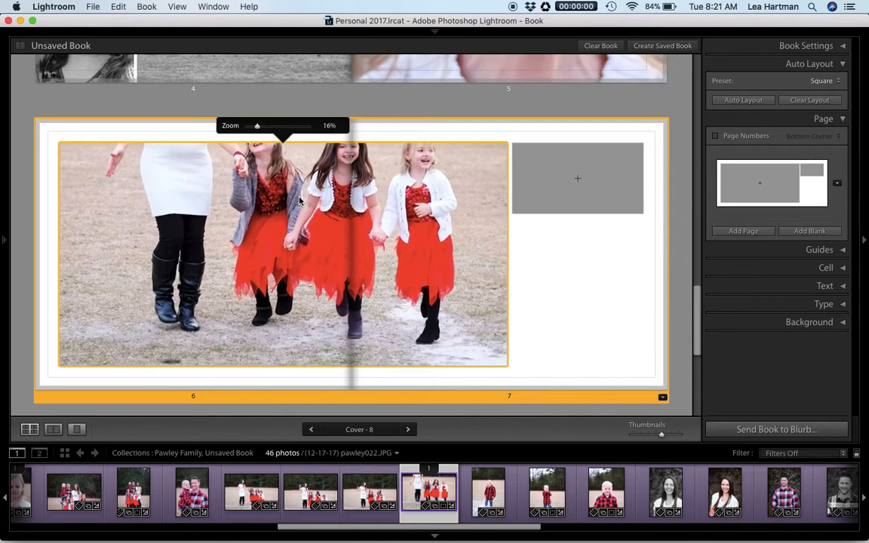
drag(302, 249, 272, 249)
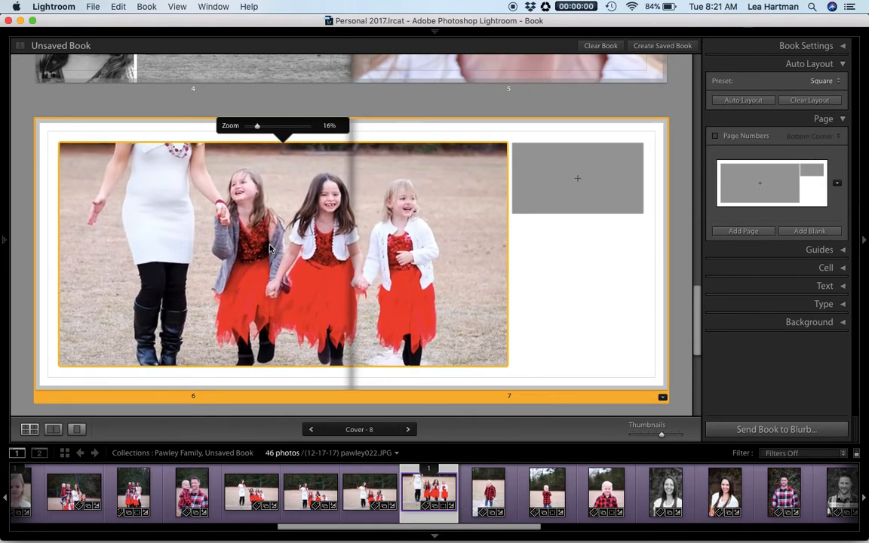
mouse_move(256, 126)
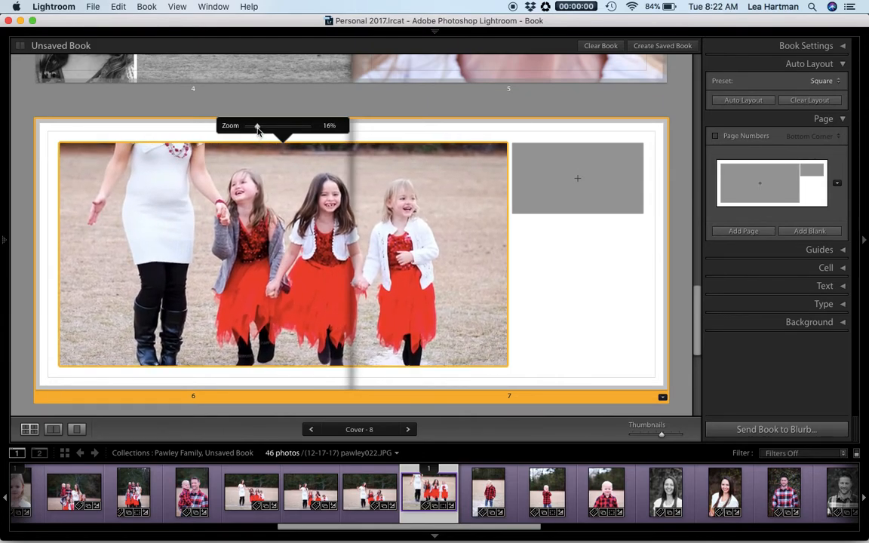
drag(256, 125, 260, 125)
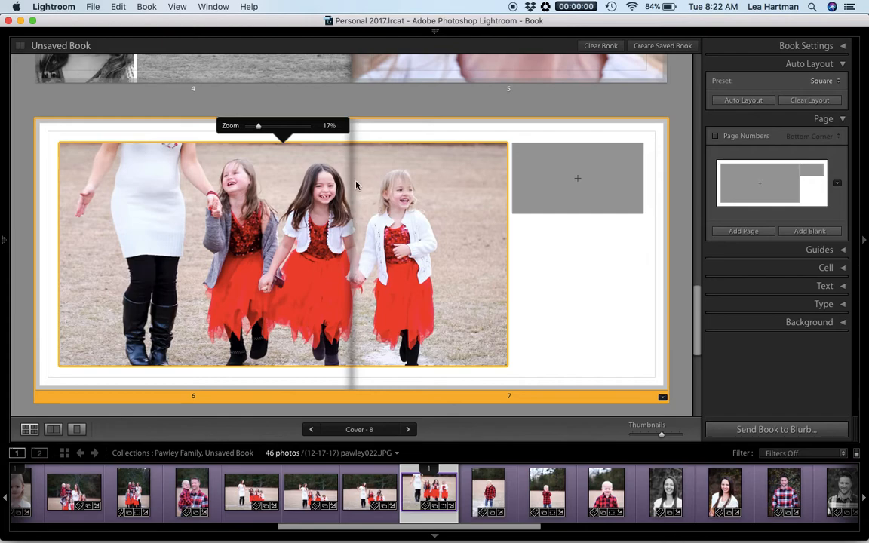
mouse_move(512, 414)
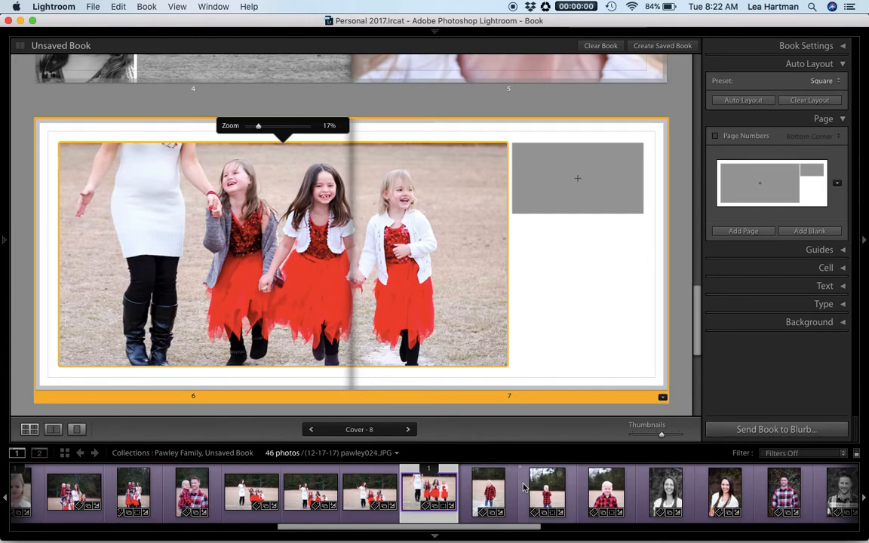
click(369, 492)
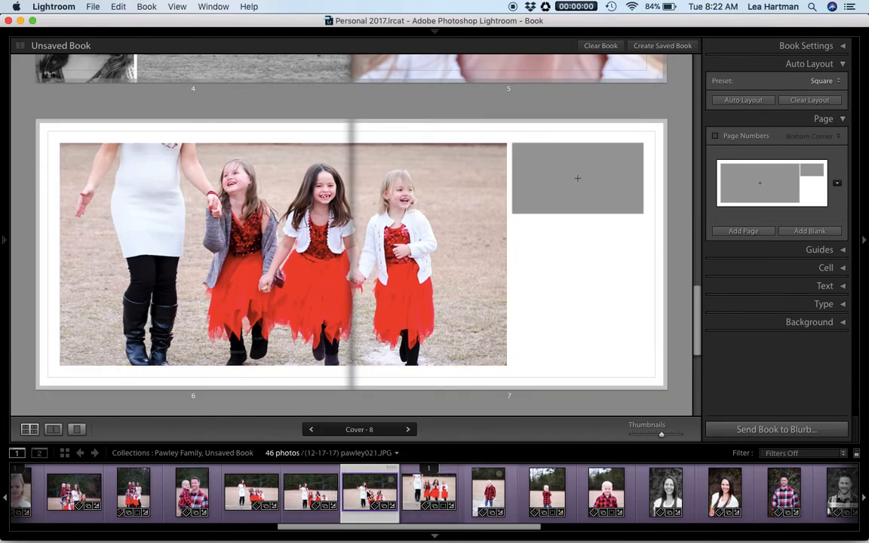
- Drop the family group photo into page 7's small cell and show all spreads in Multi-Page View
click(309, 492)
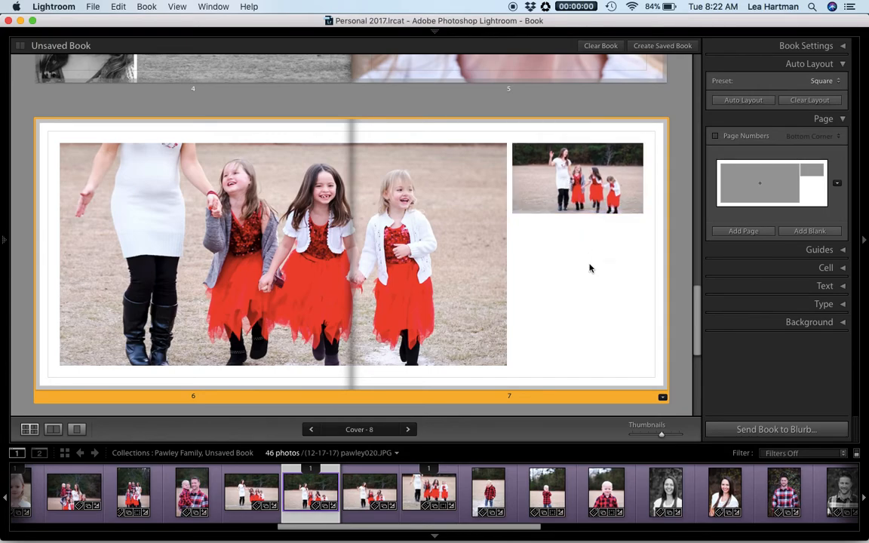
scroll(down, 3)
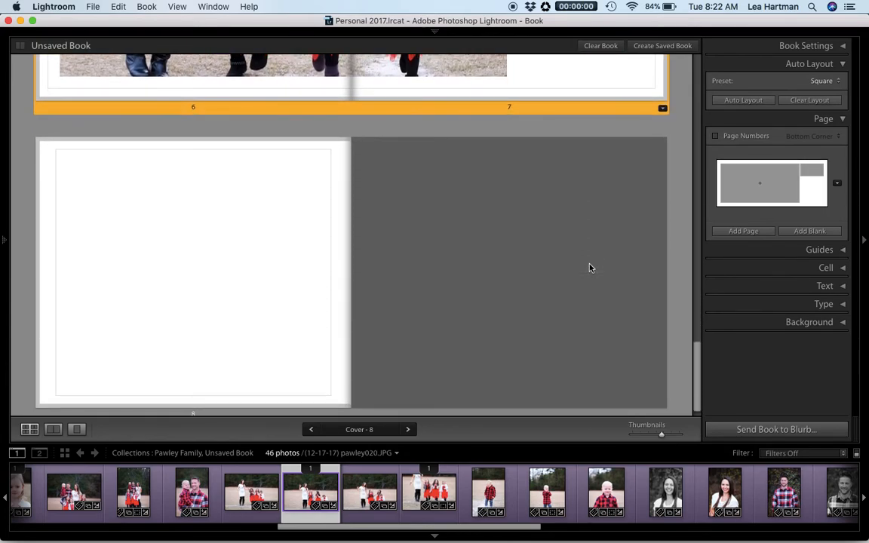
mouse_move(594, 184)
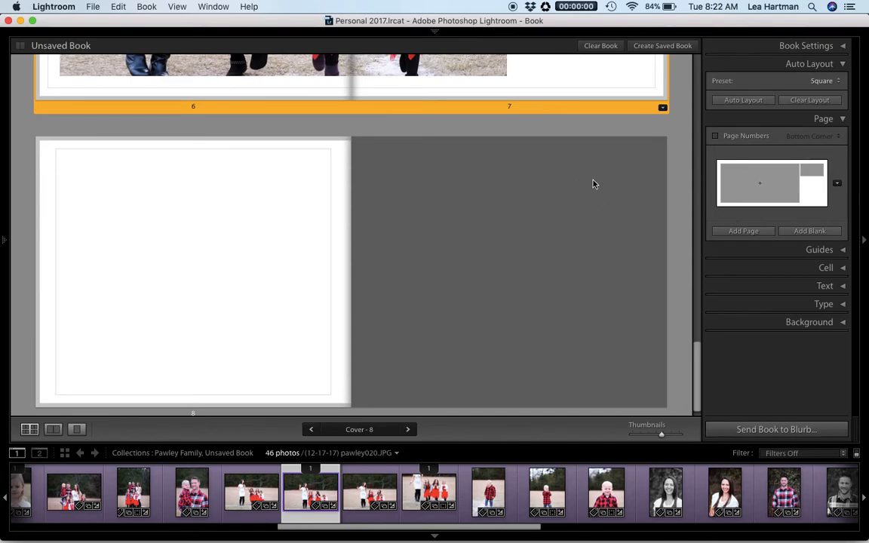
mouse_move(598, 423)
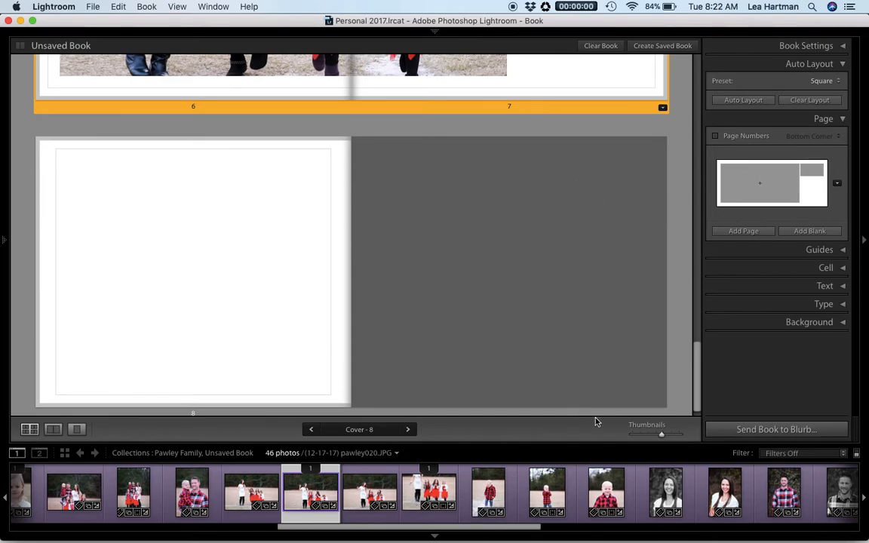
click(30, 428)
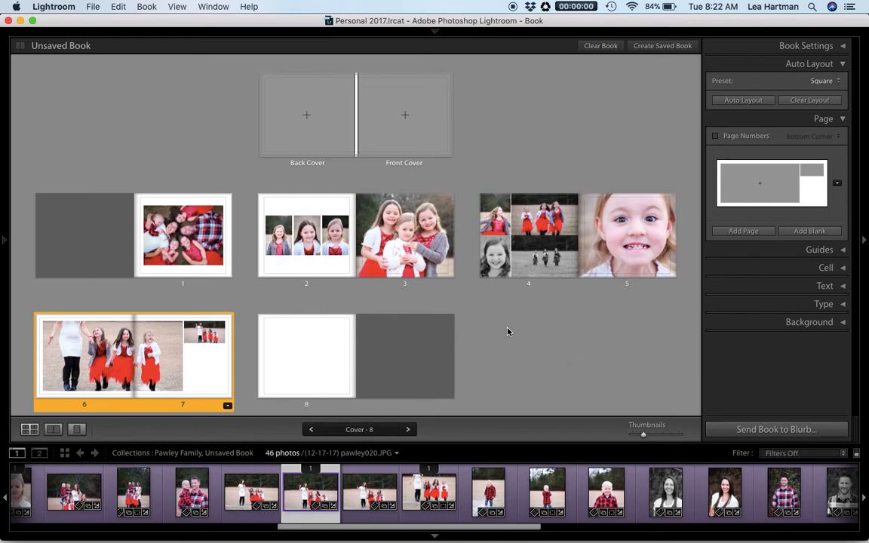
mouse_move(550, 338)
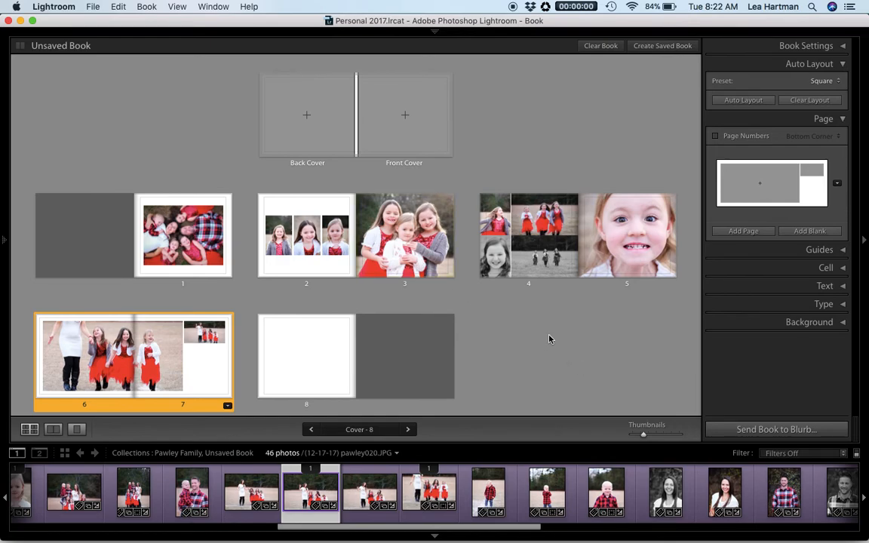
mouse_move(775, 429)
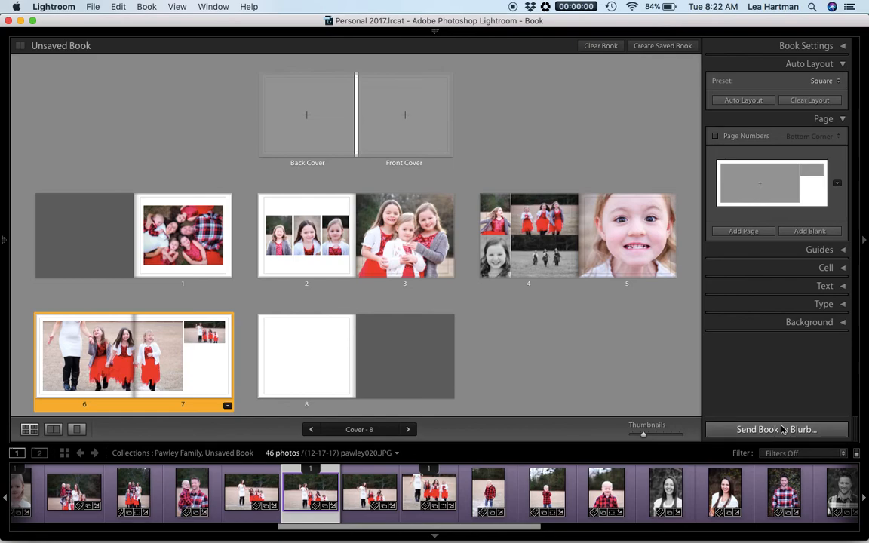
- Send the book to Blurb, bringing up the purchase details at US $50.24 for 8 pages
click(776, 429)
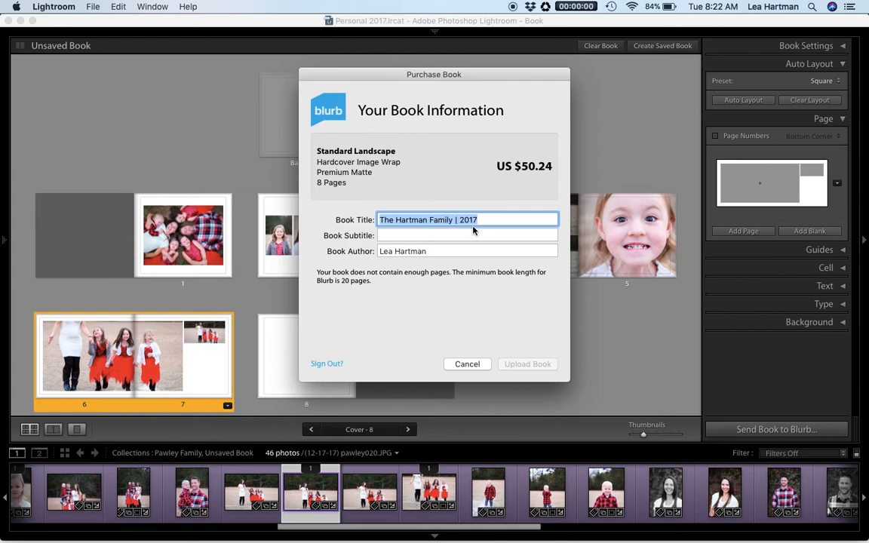
- Retitle the book 'Pawley Family' in the purchase dialog, then cancel without uploading
text(Pawley)
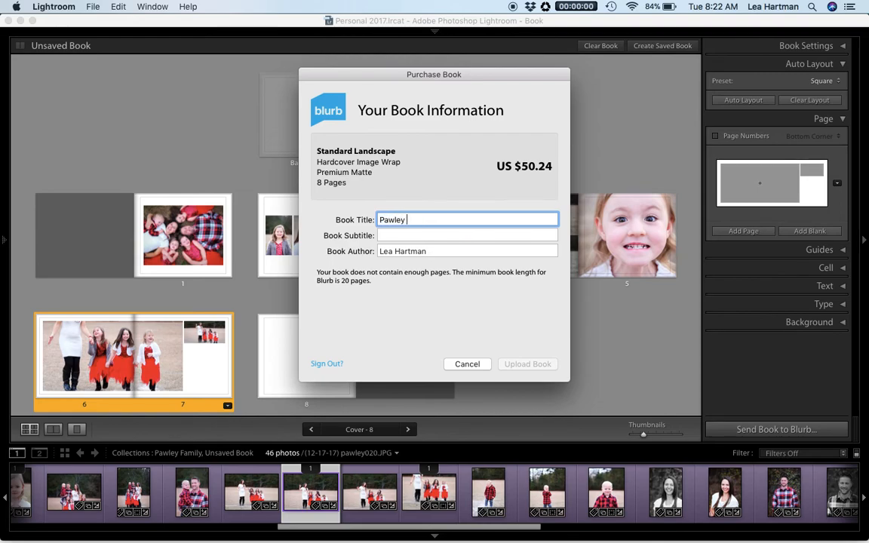
text(Family)
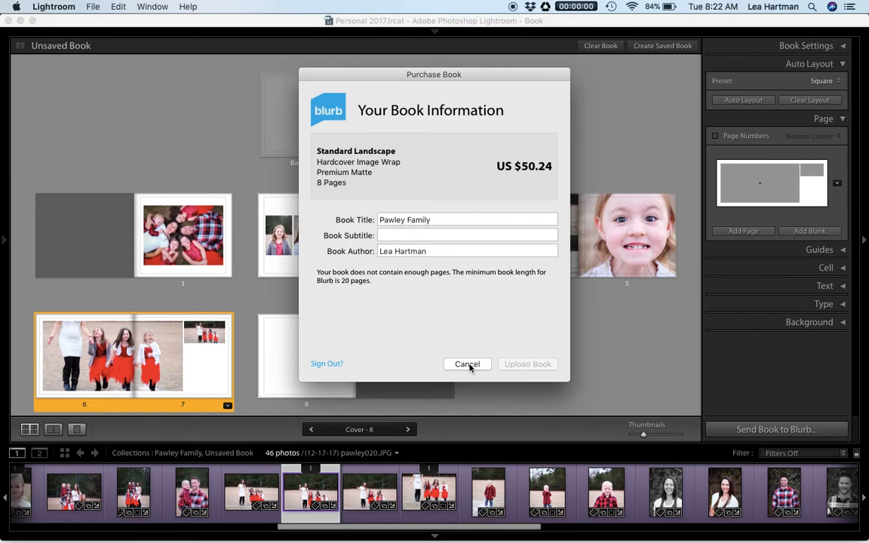
click(468, 364)
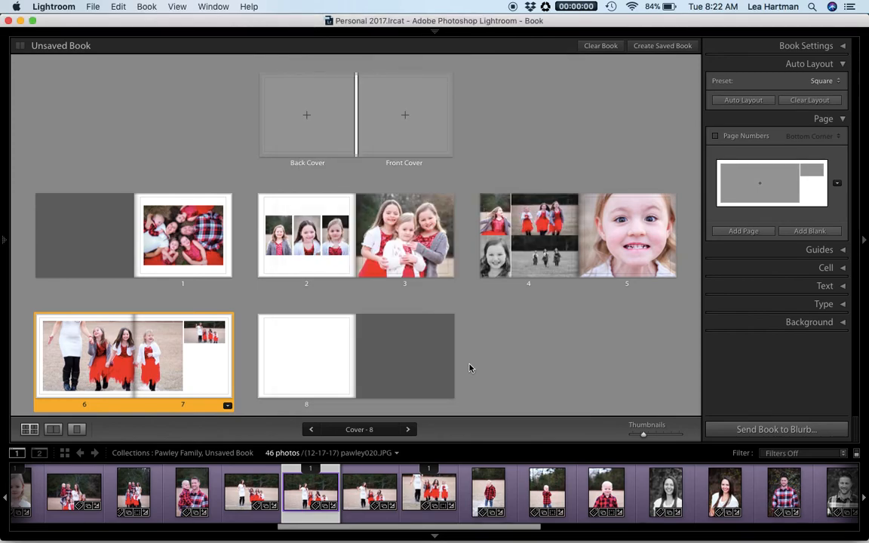
mouse_move(604, 329)
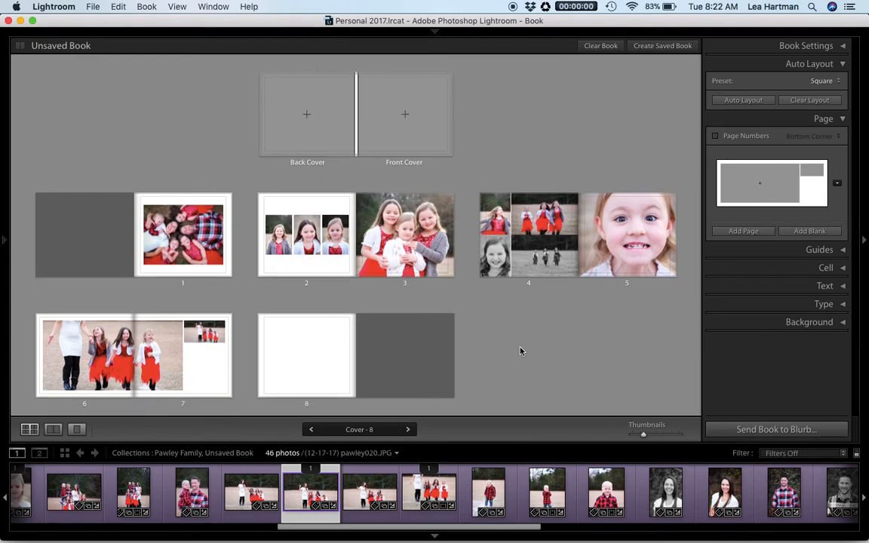
mouse_move(693, 217)
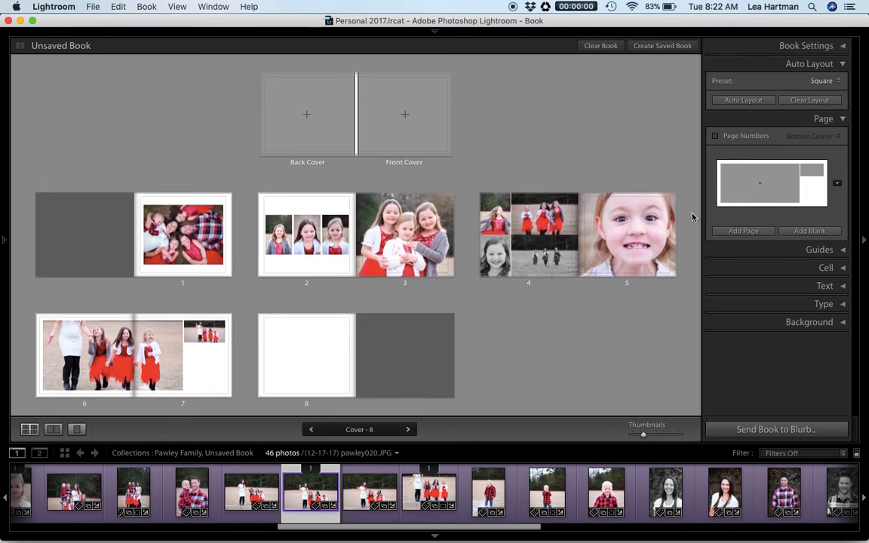
mouse_move(465, 240)
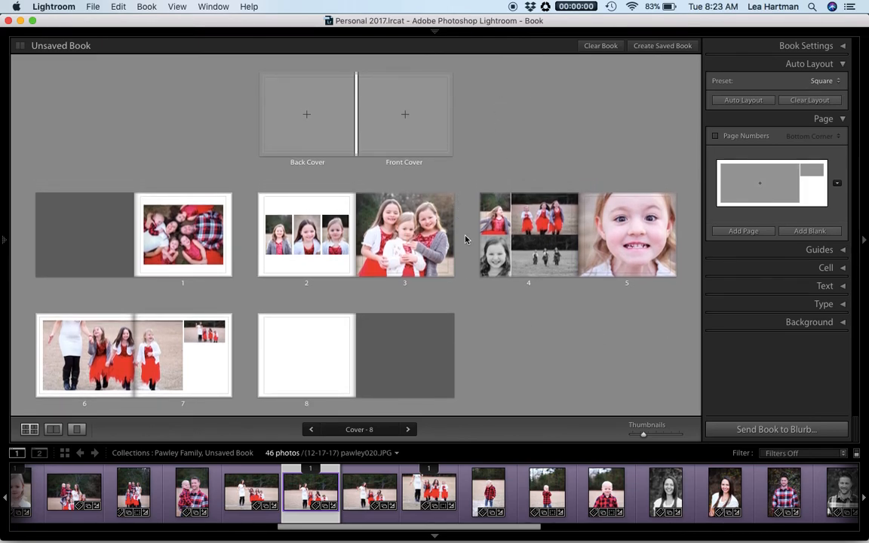
mouse_move(480, 323)
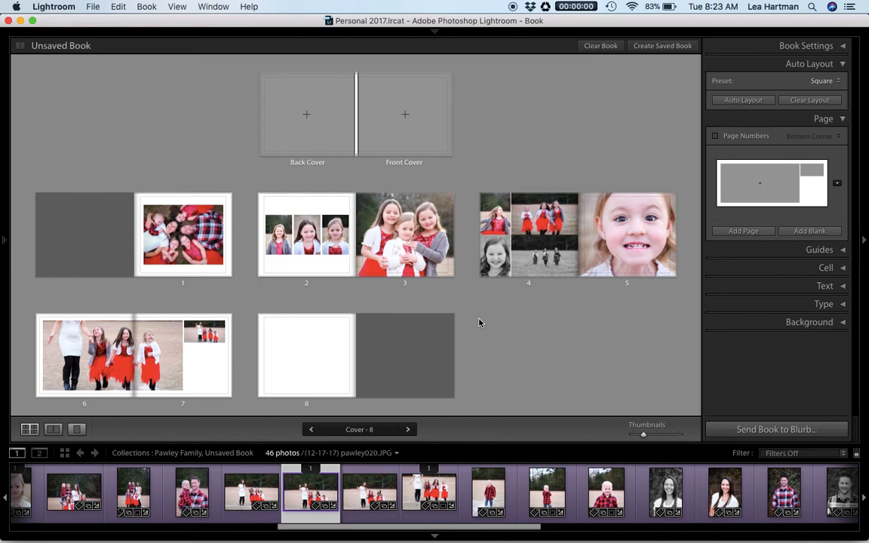
mouse_move(553, 45)
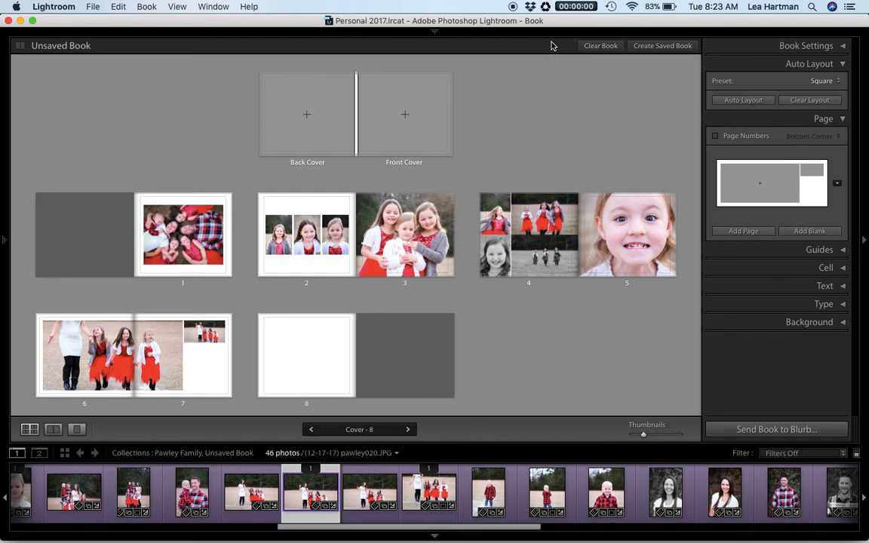